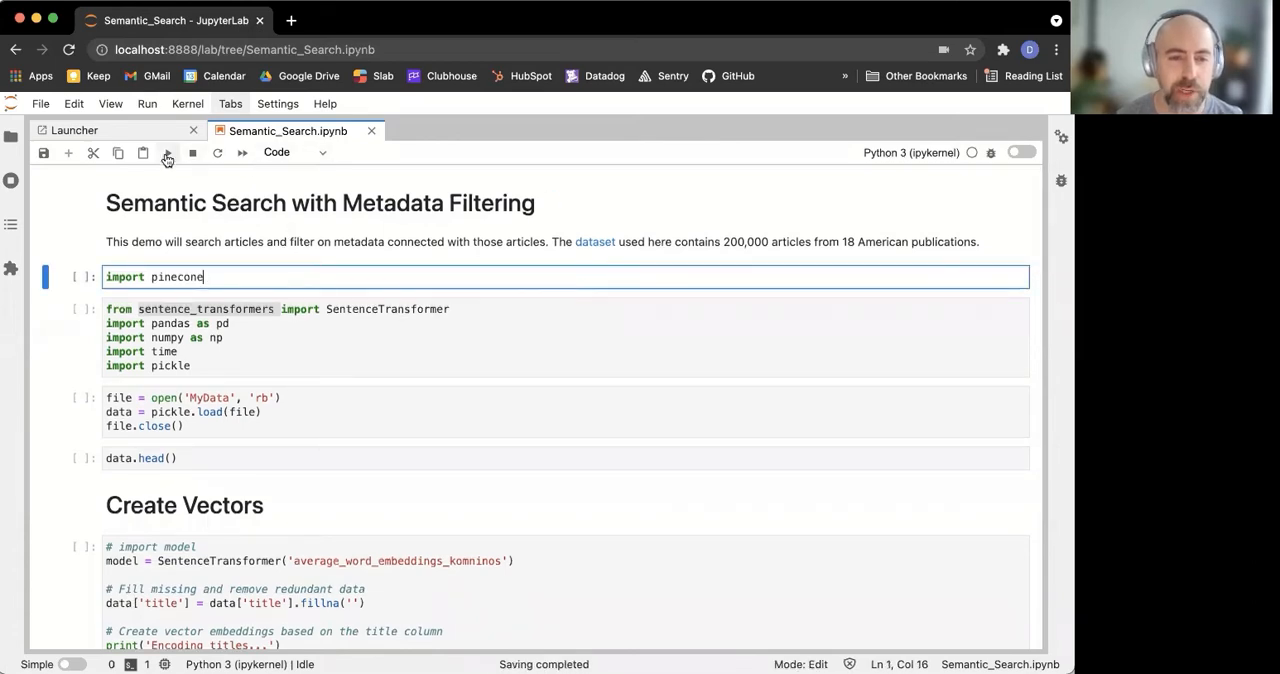
mouse_move(168, 152)
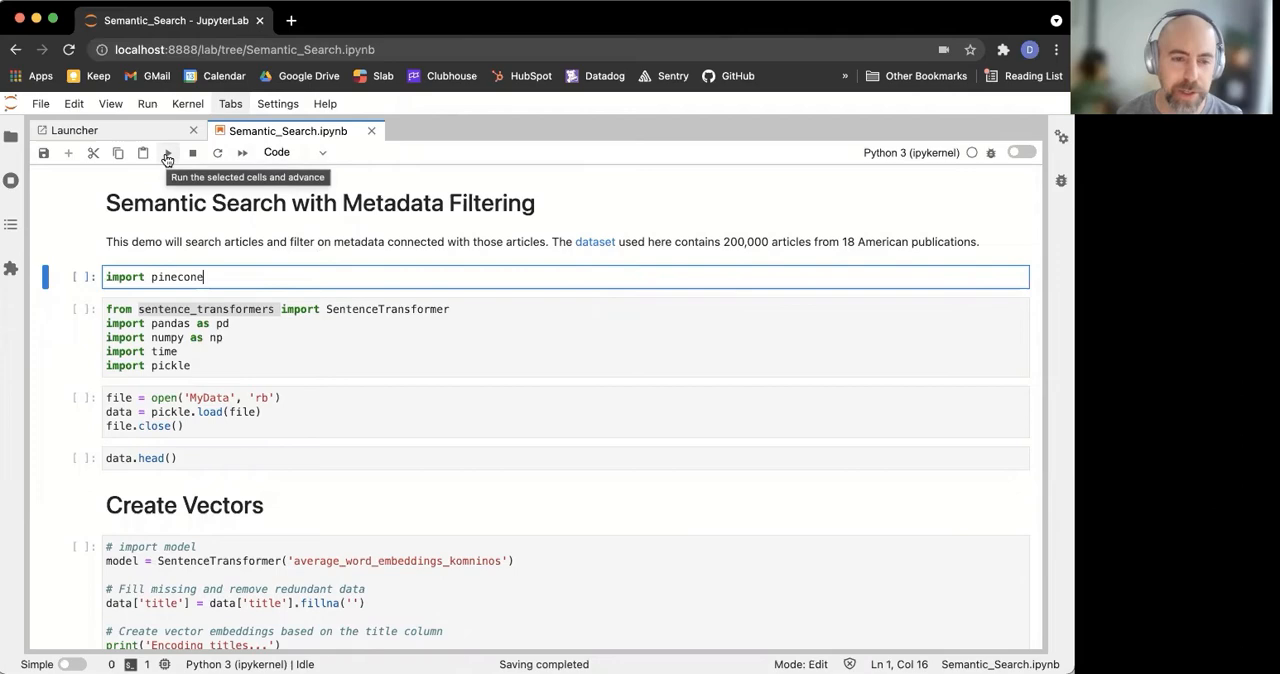
Run the pinecone import cell and the cell importing SentenceTransformer, pandas, numpy, time and pickle.
left_click(168, 152)
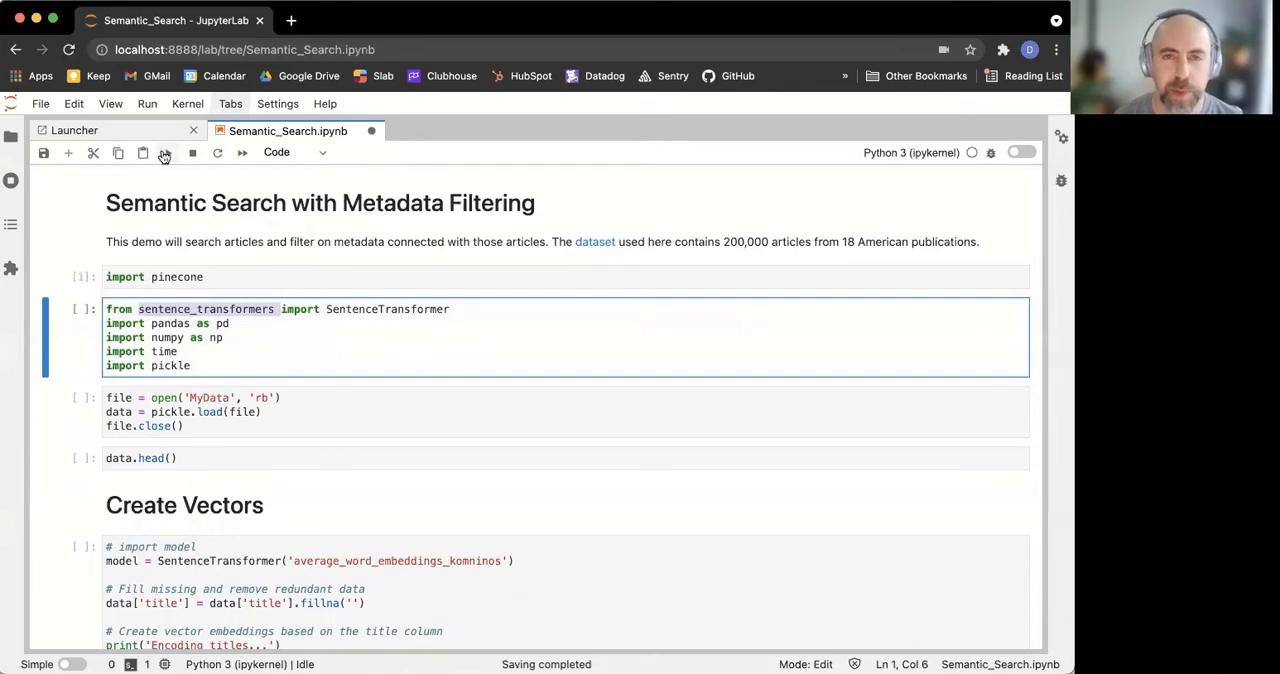
left_click(168, 152)
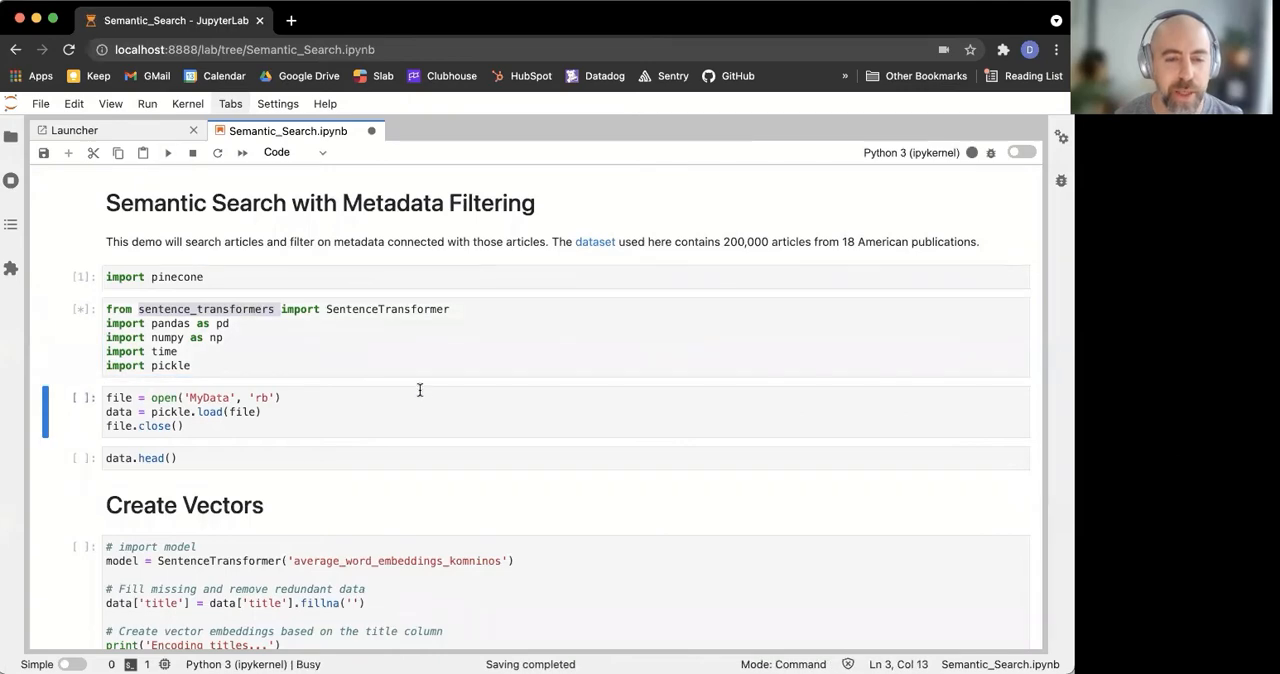
mouse_move(596, 242)
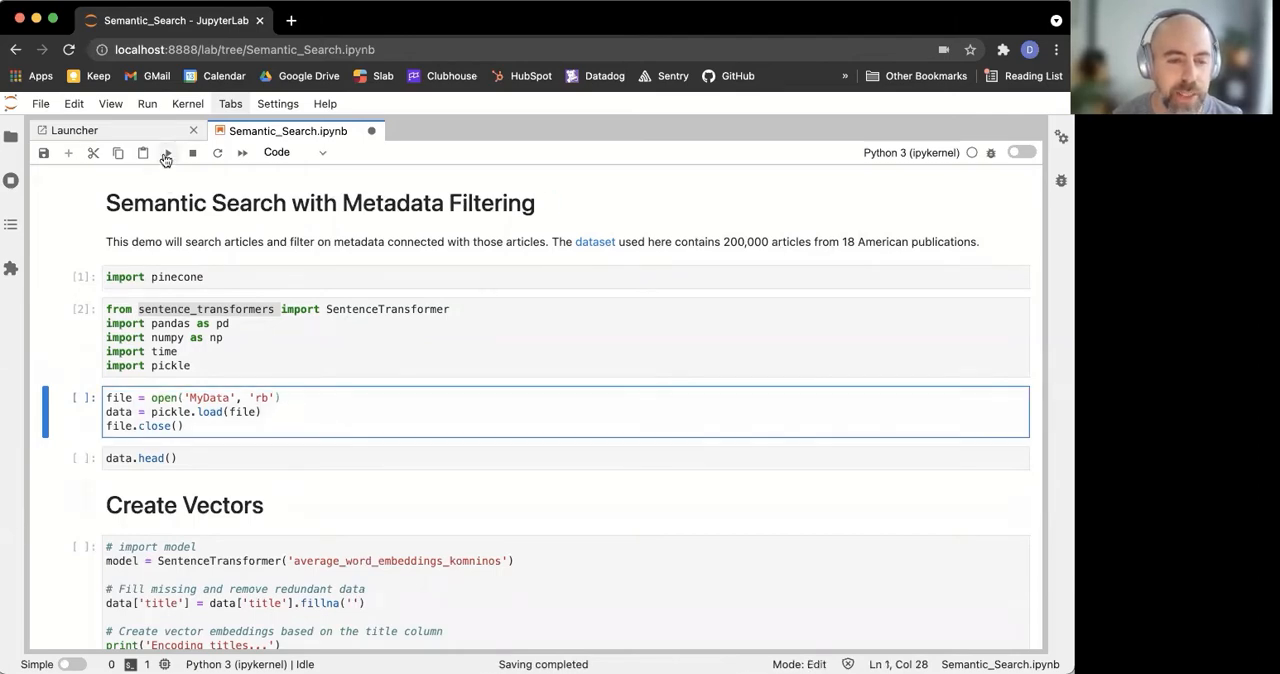
Load the pickled article dataset and show data.head() with year, publication and title.
left_click(168, 152)
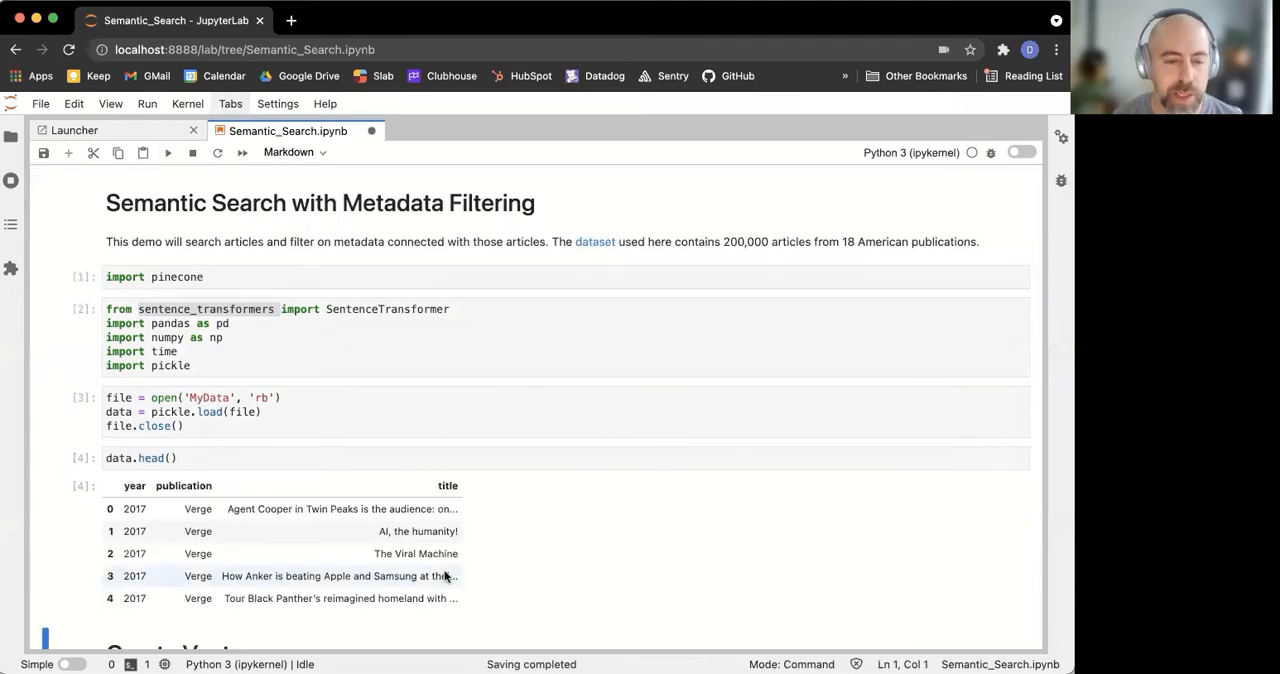
scroll("down", 3)
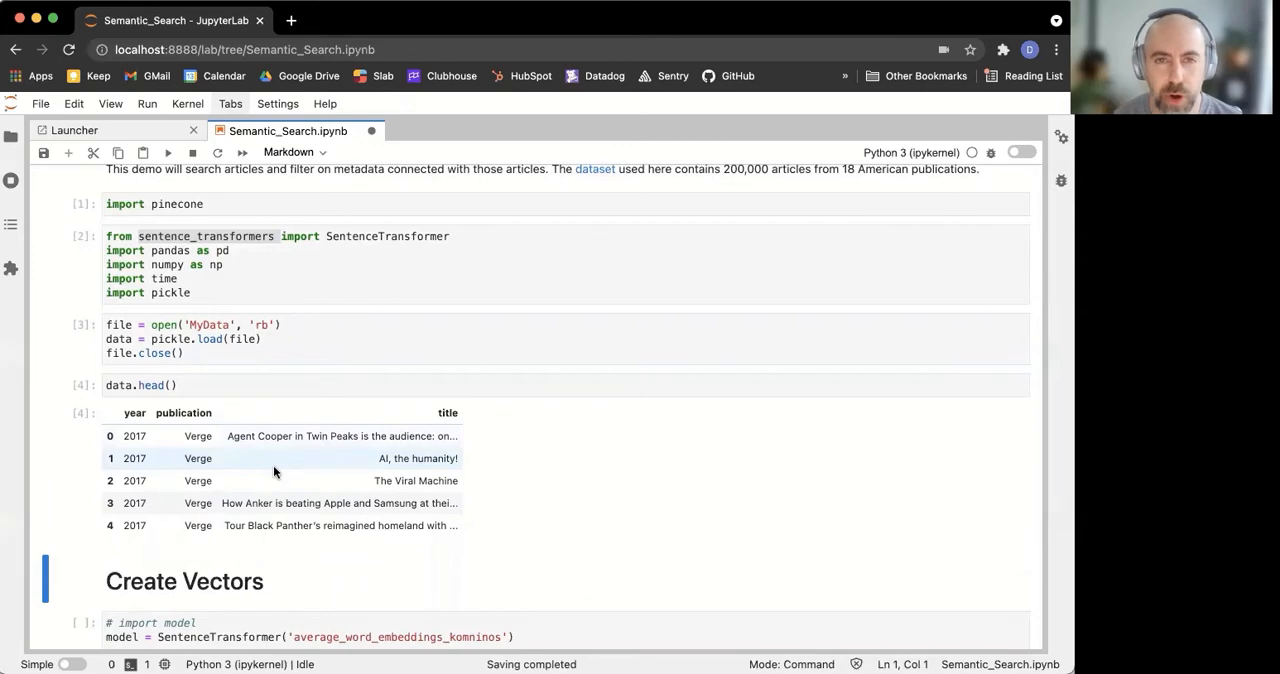
scroll("down", 3)
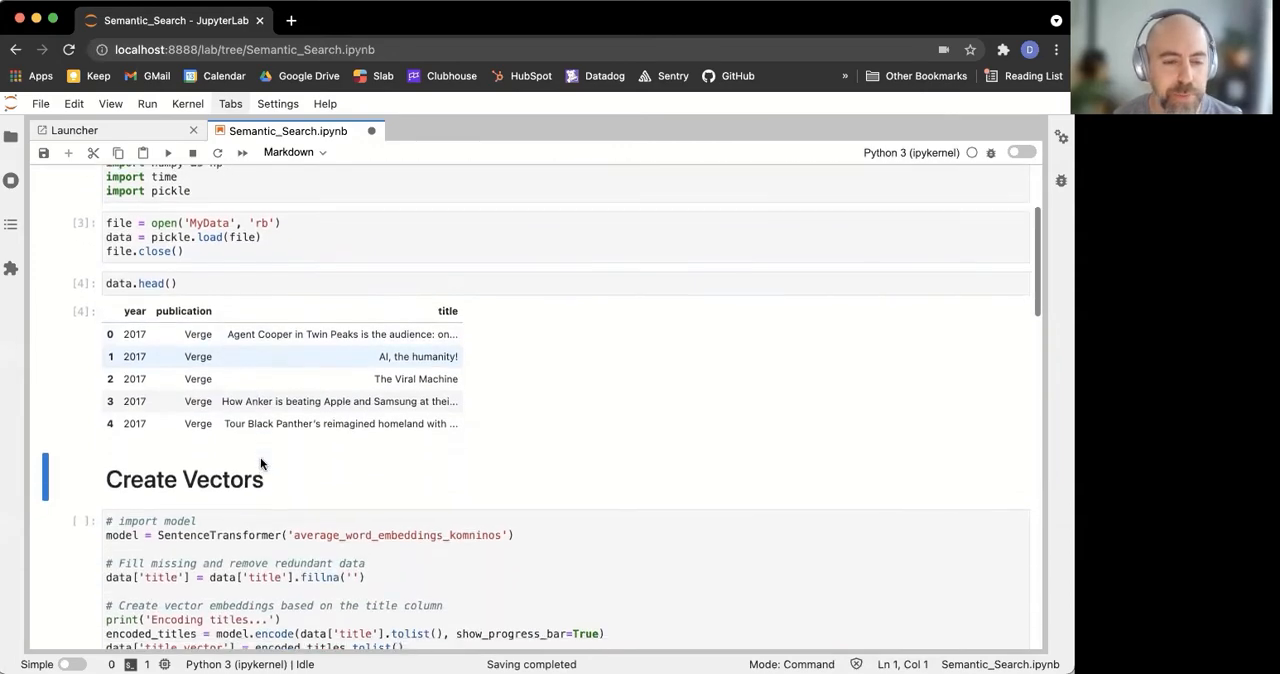
Scroll through the Create Vectors section where titles are encoded into the title_vector column.
scroll("down", 3)
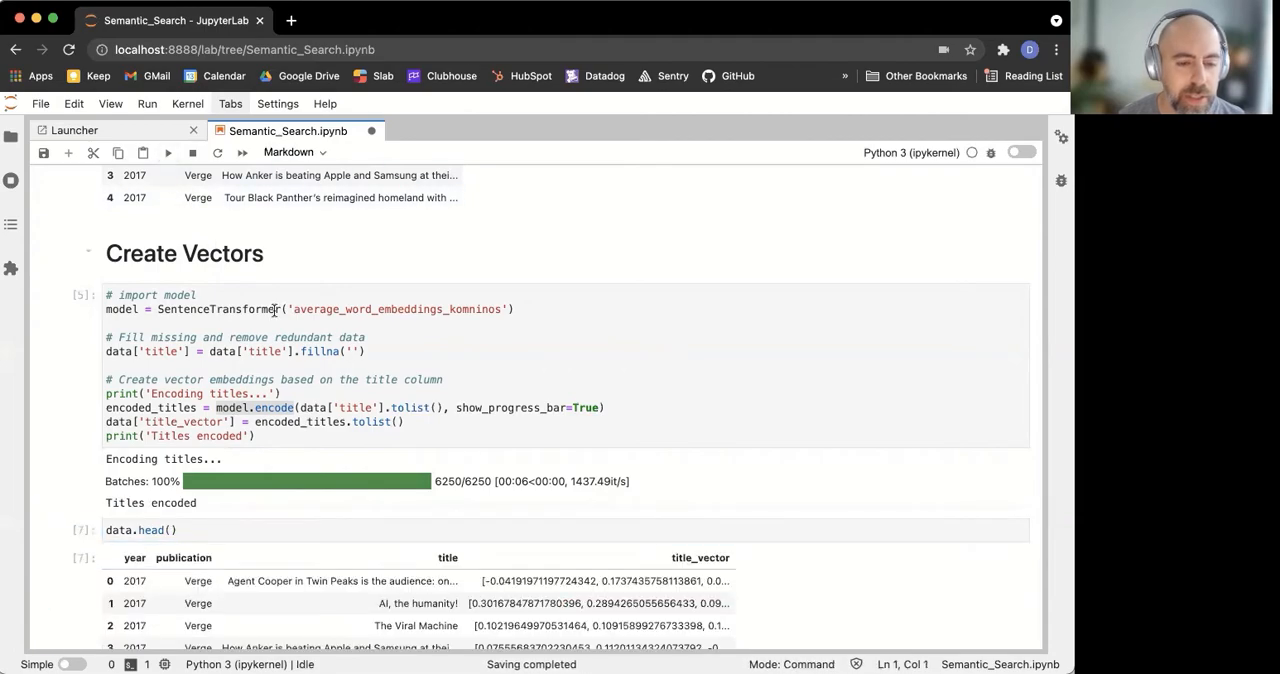
scroll("down", 3)
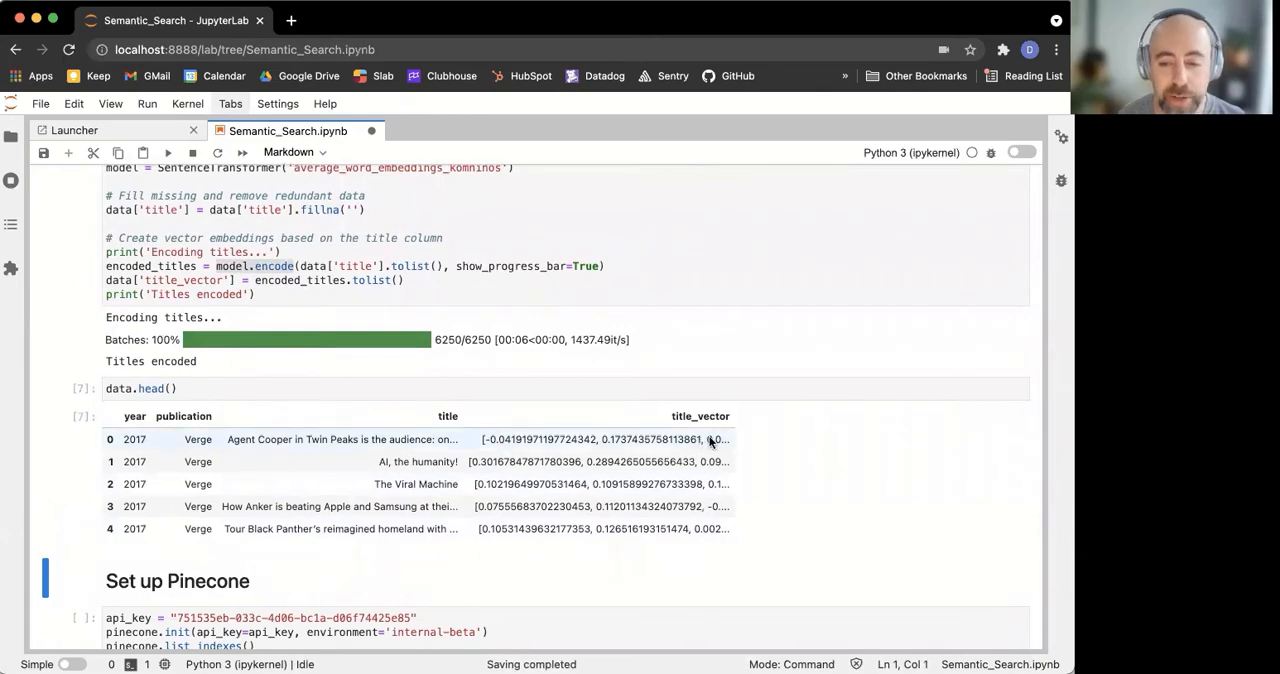
mouse_move(728, 444)
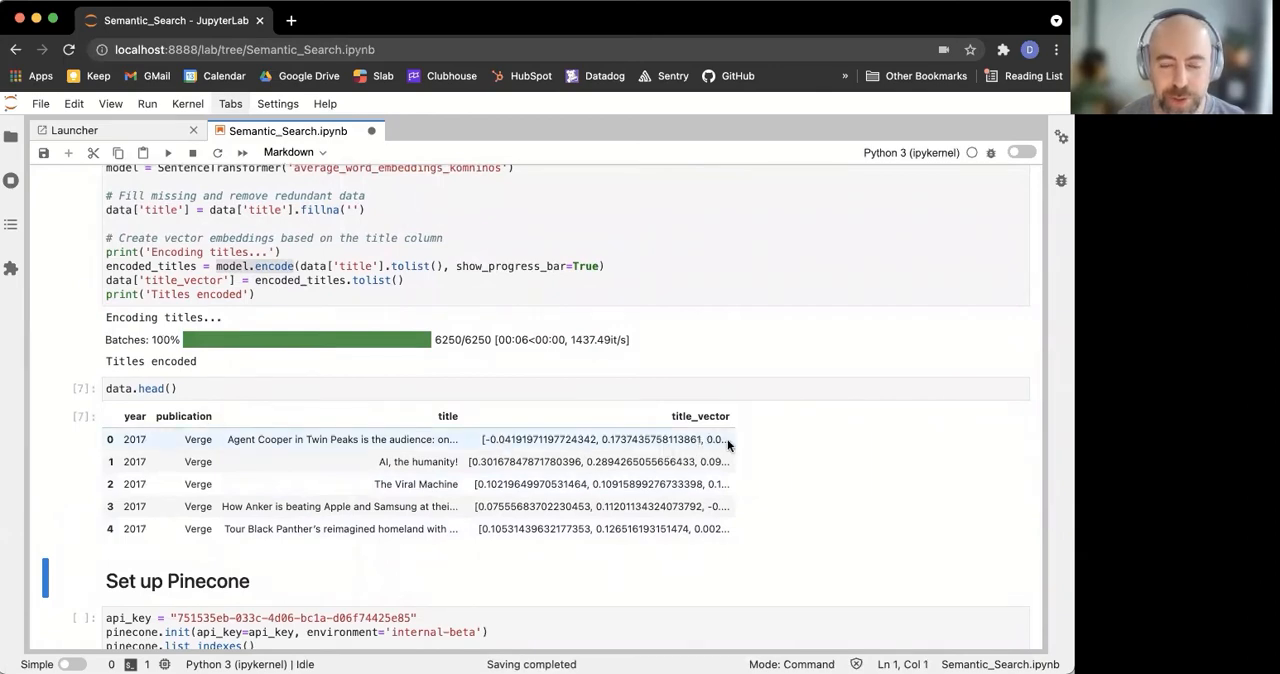
mouse_move(362, 440)
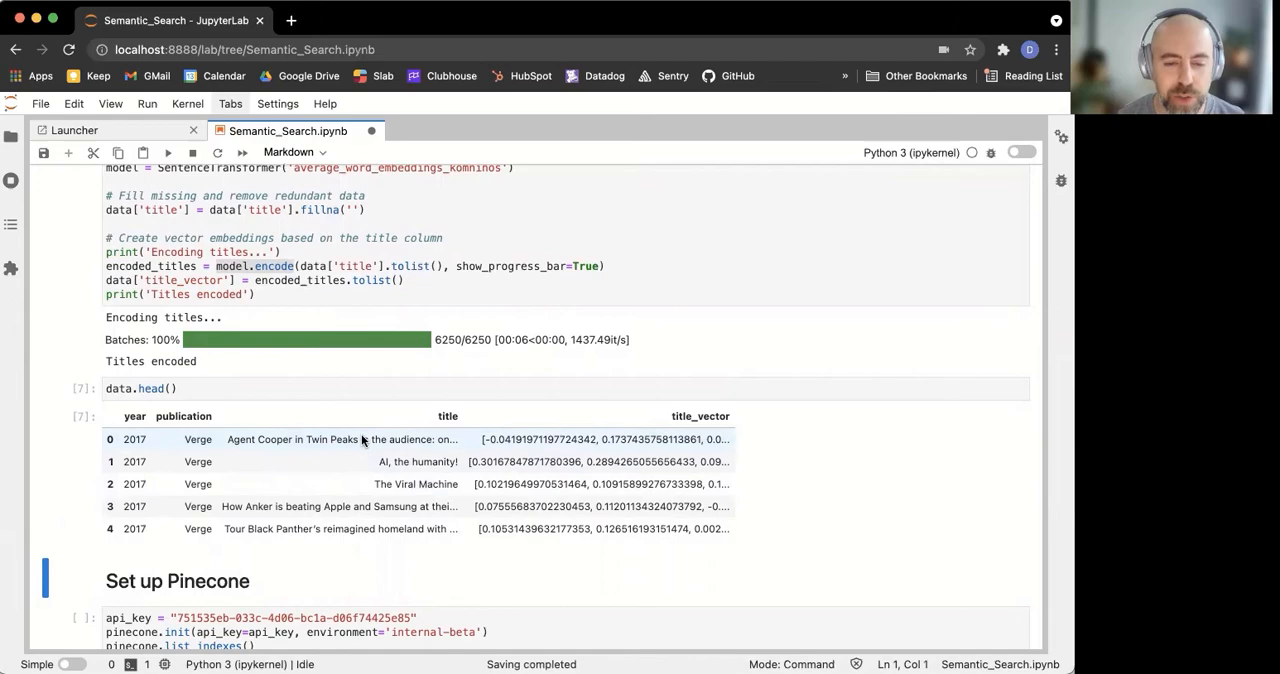
Initialize Pinecone and list the existing indexes text-search, text-search27 and titles.
scroll("down", 3)
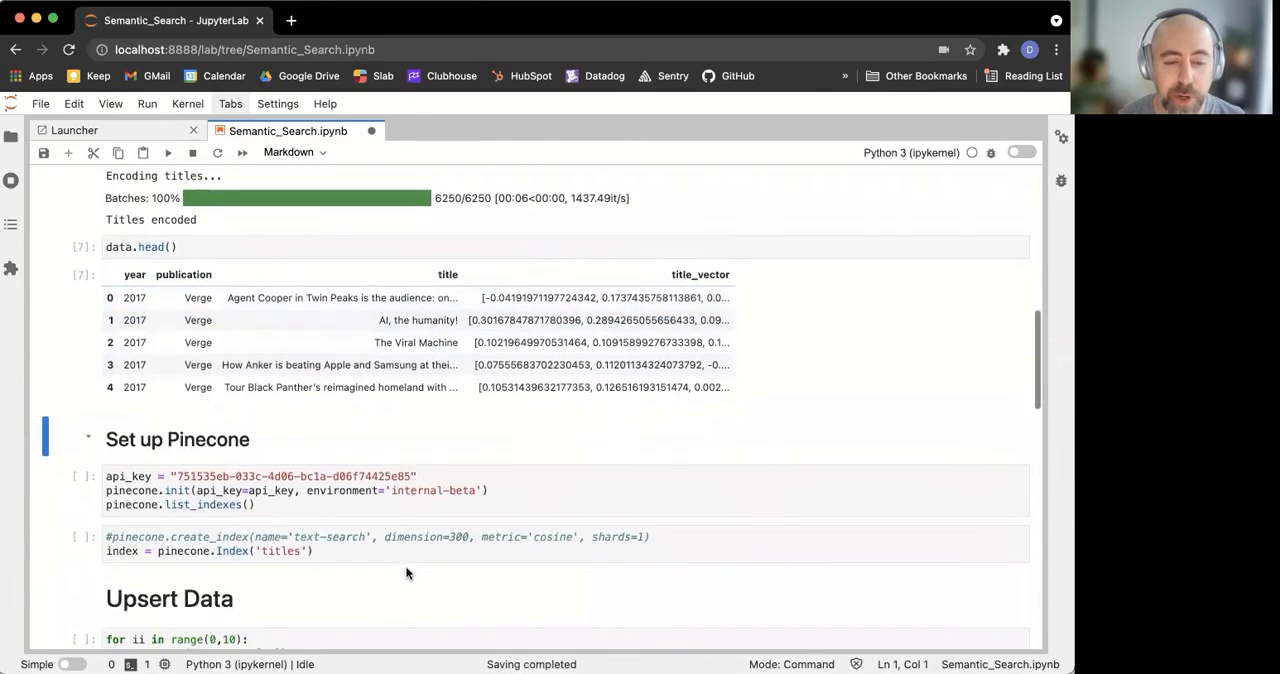
left_click(300, 490)
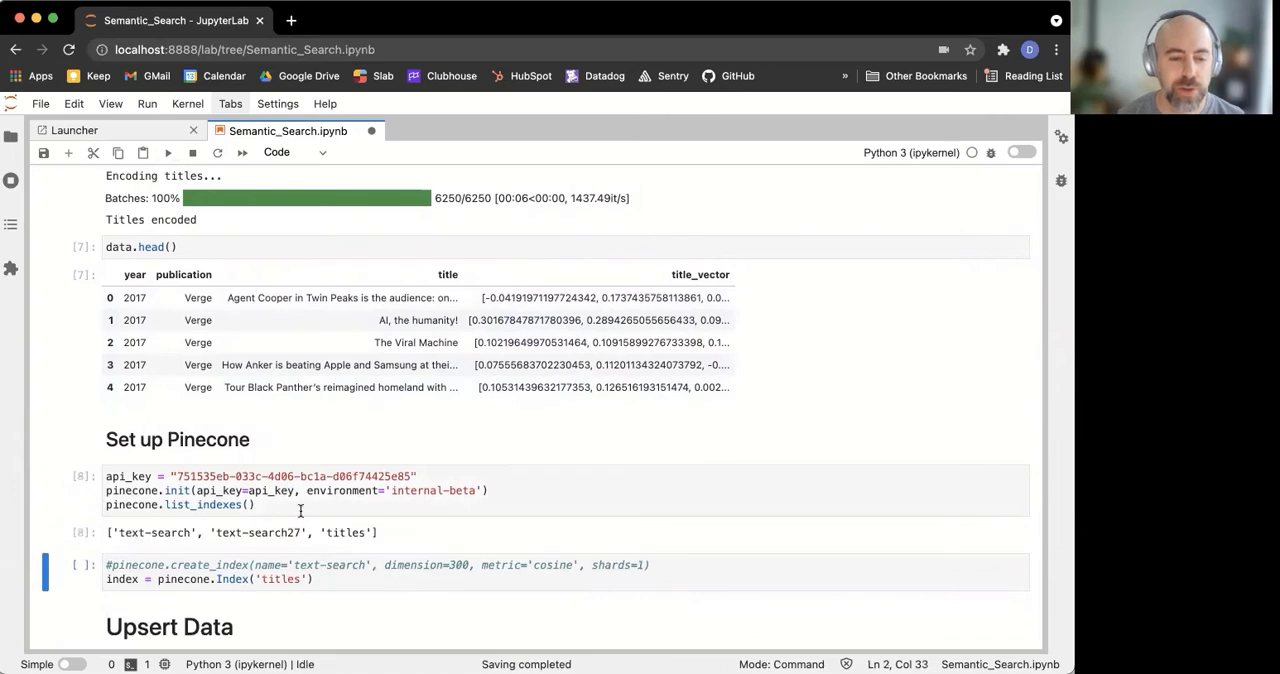
scroll("down", 3)
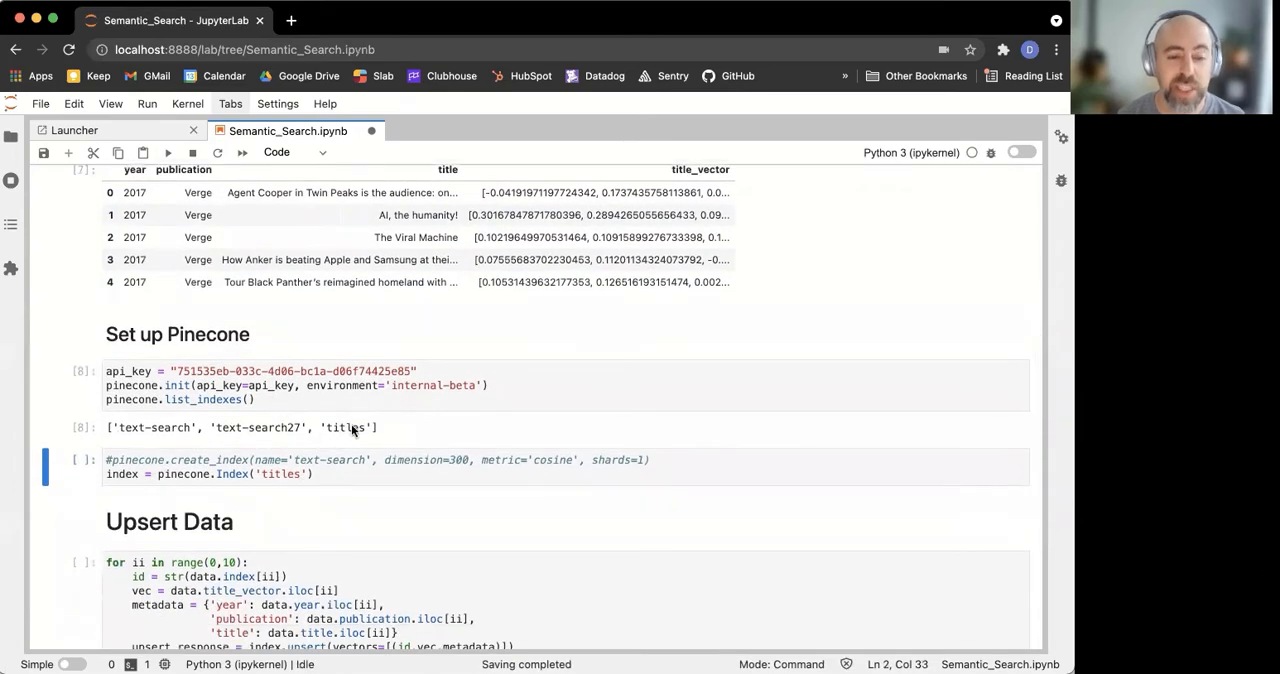
mouse_move(190, 464)
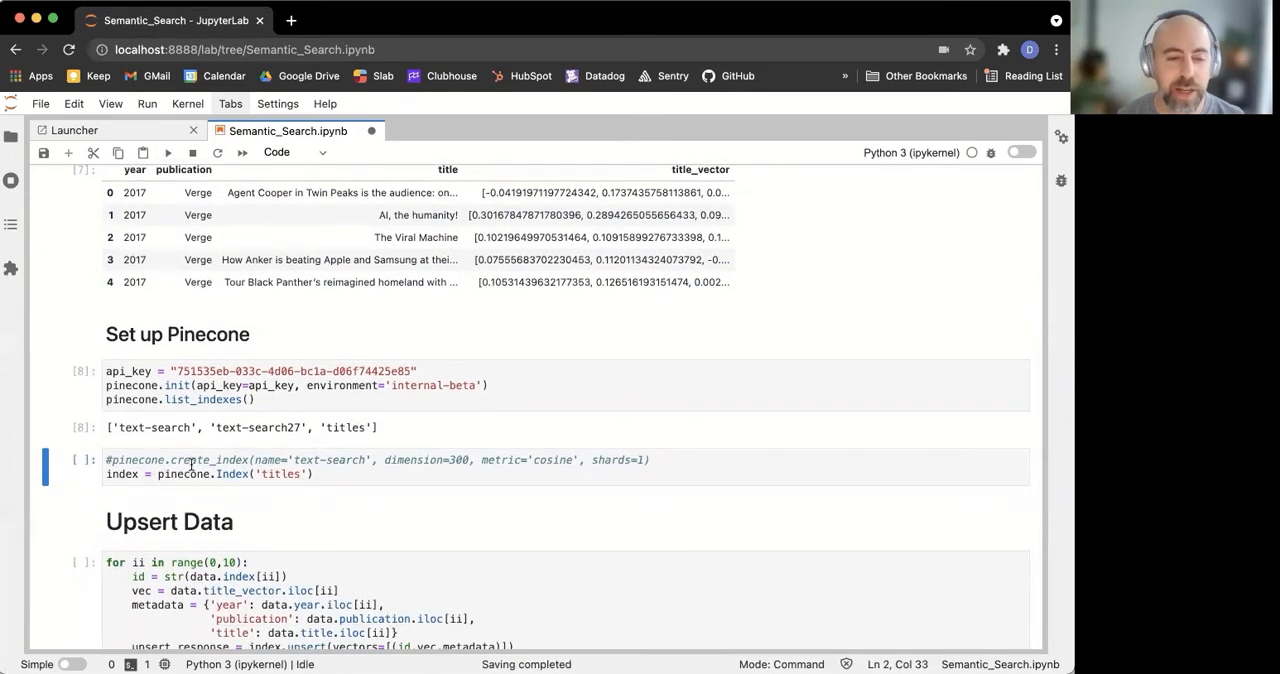
Run the cell that connects to the titles index with Shift+Enter.
left_click(244, 460)
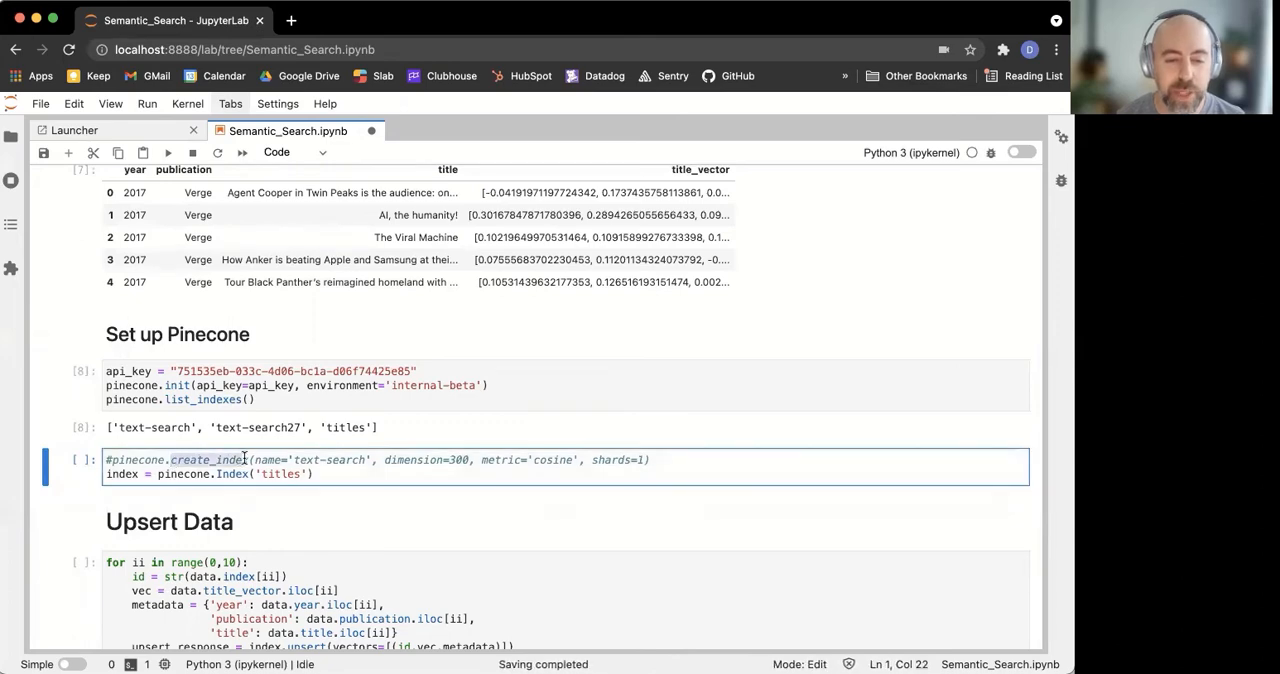
left_click(104, 474)
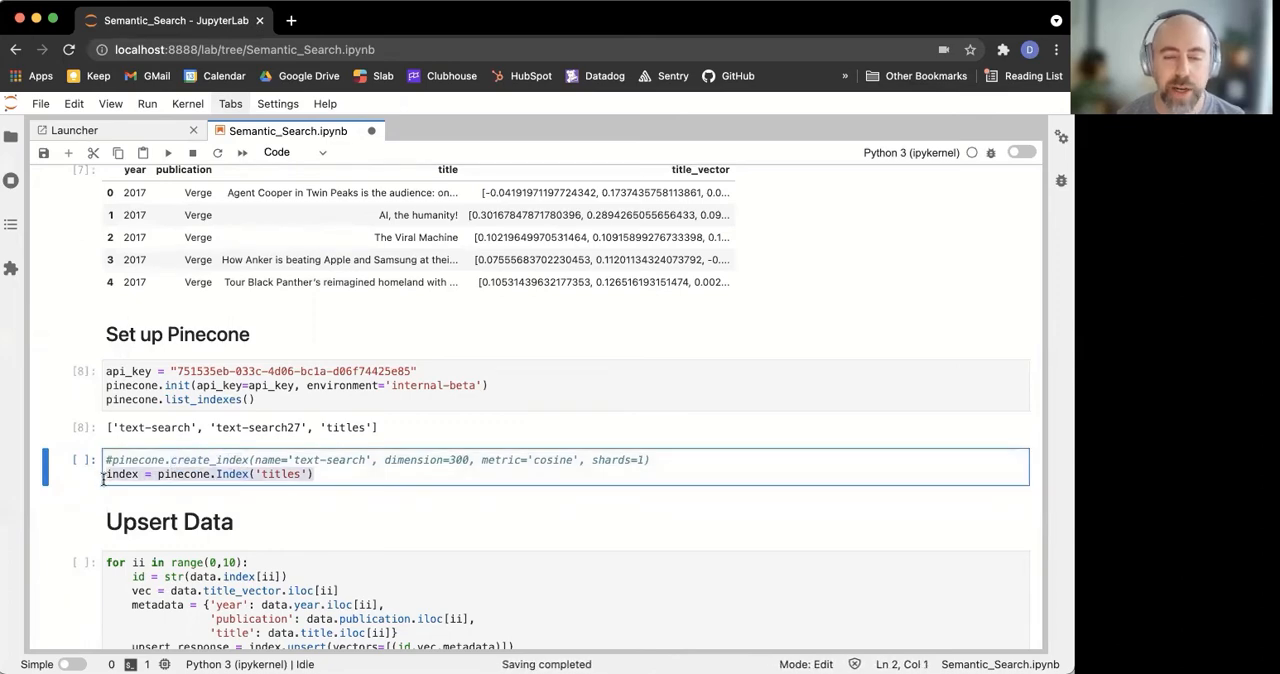
key("shift+Return")
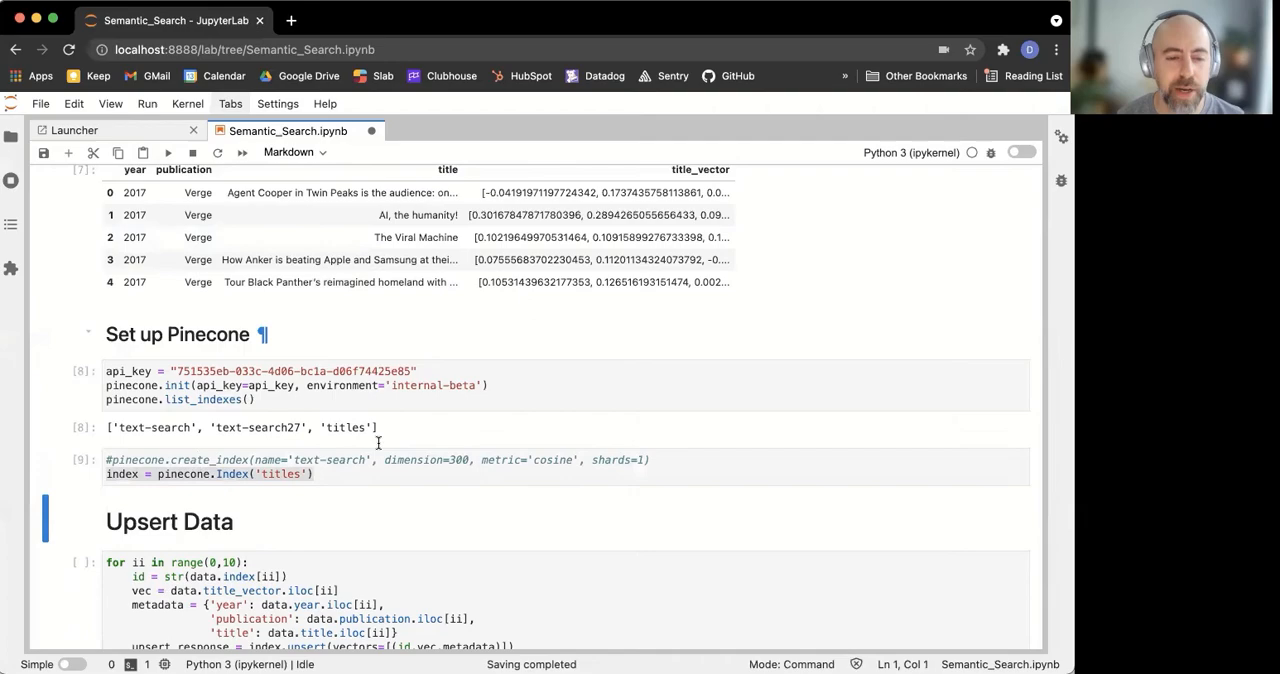
scroll("down", 3)
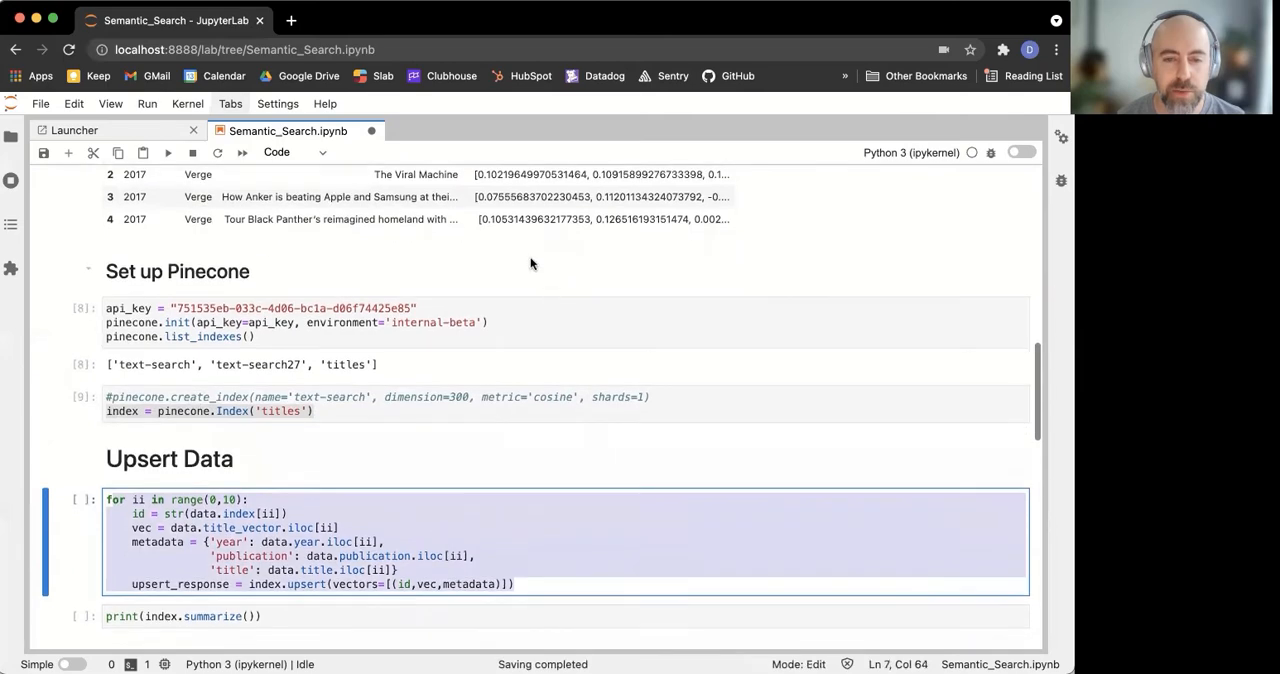
Run the upsert loop adding ten title vectors with year, publication and title metadata to the index.
scroll("down", 3)
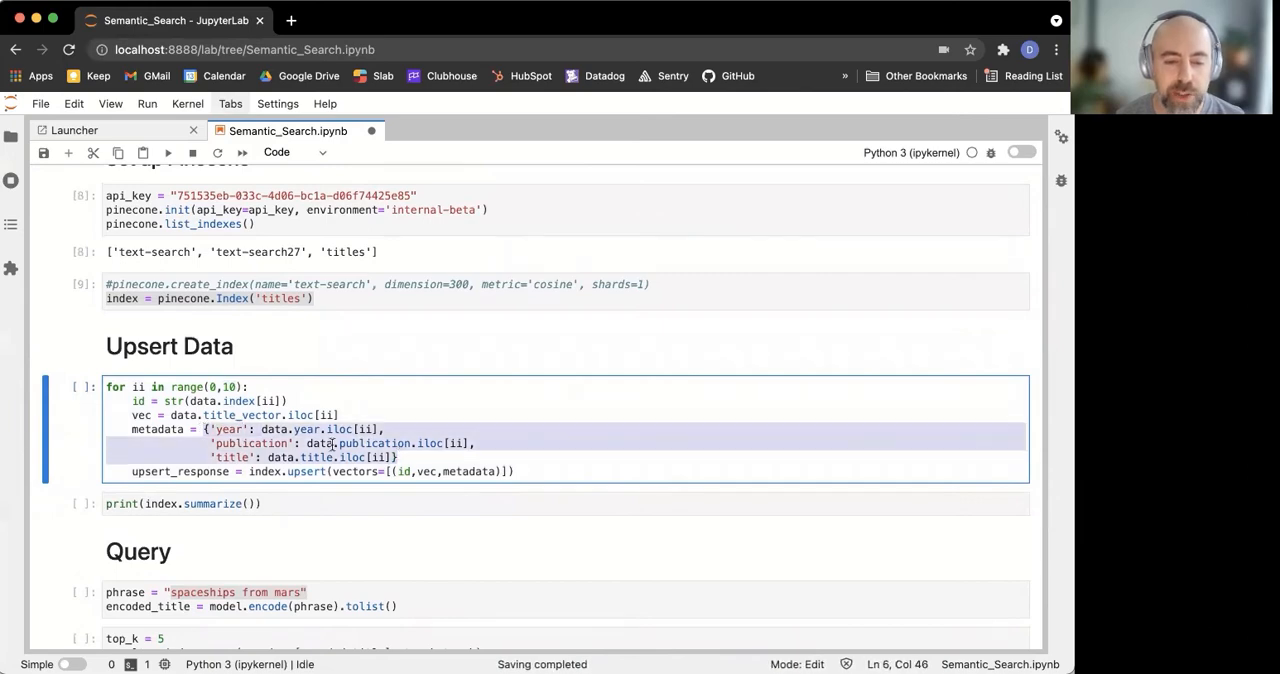
left_click(208, 400)
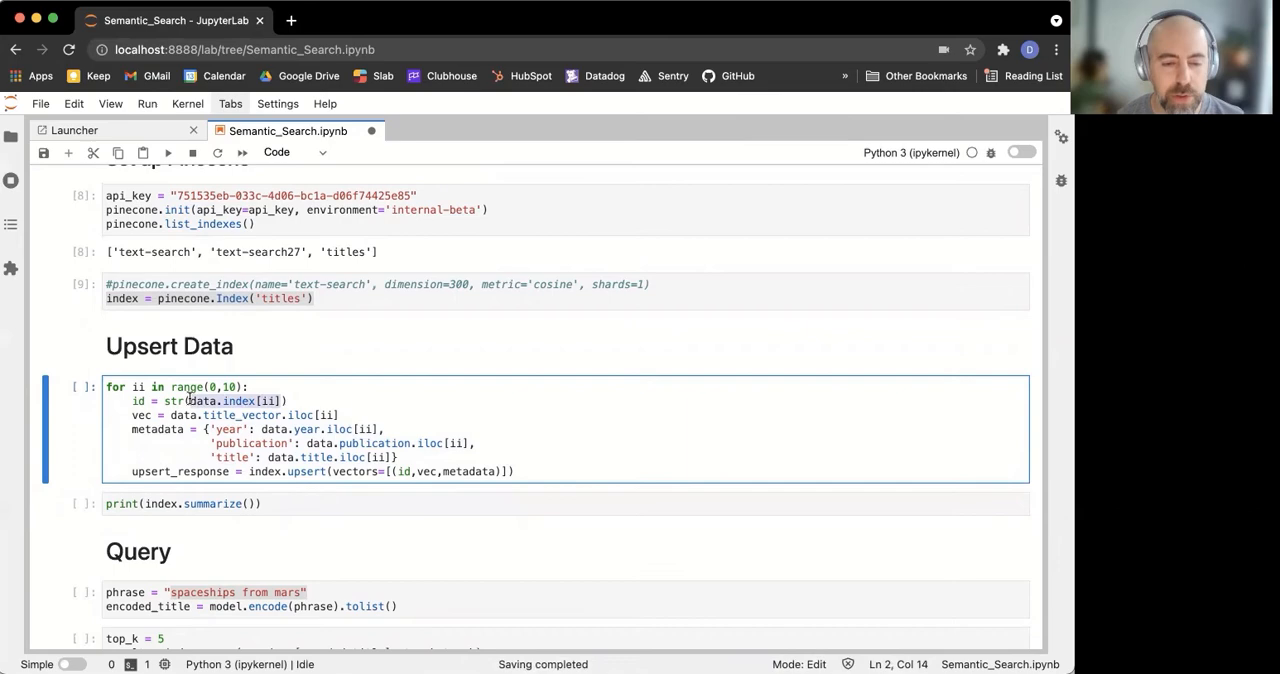
scroll("down", 3)
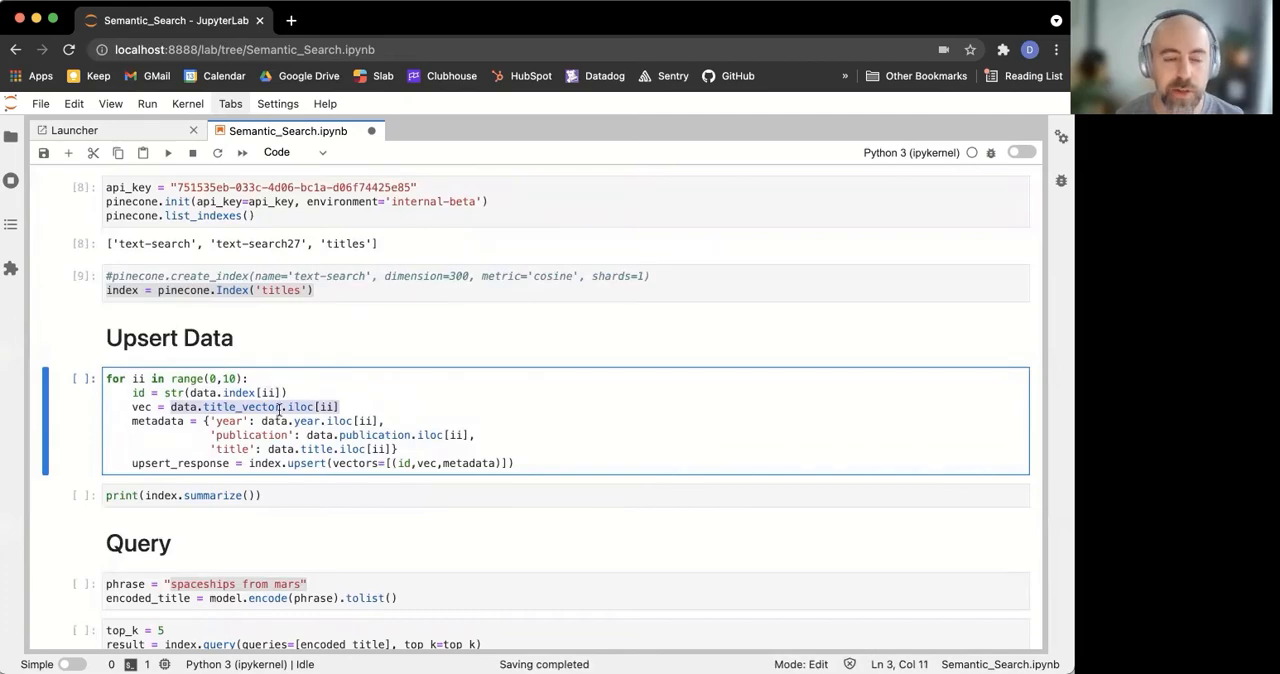
scroll("down", 3)
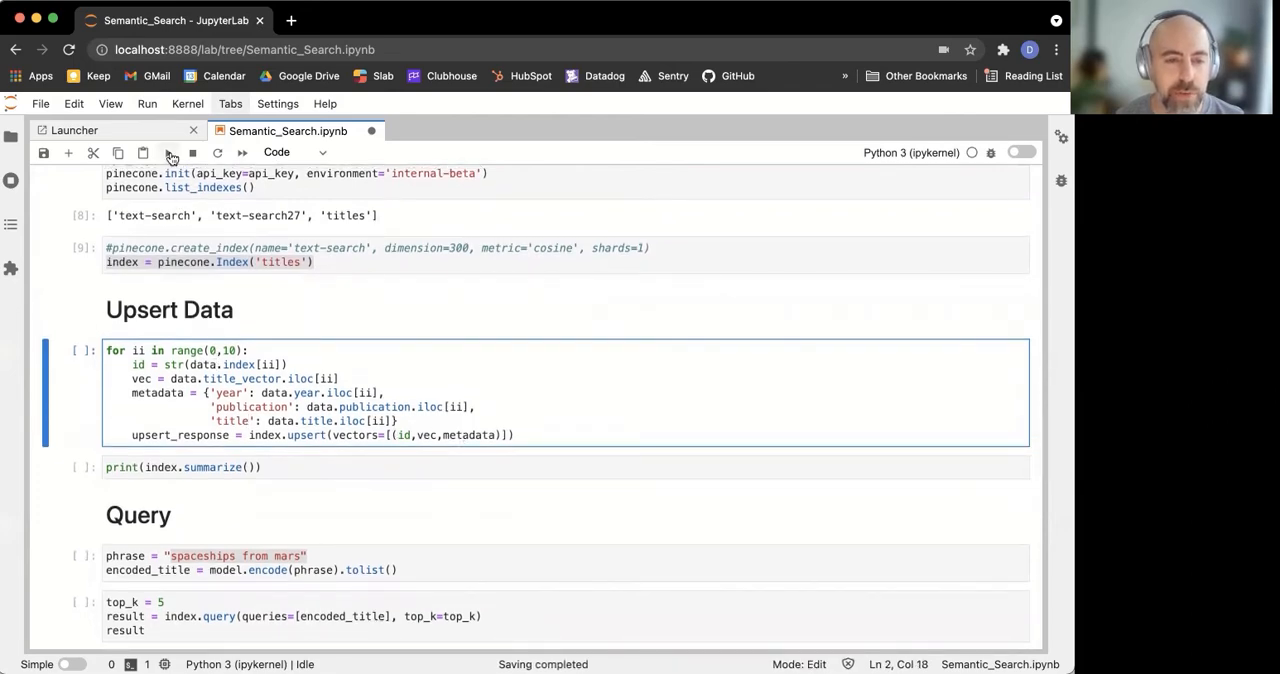
left_click(168, 152)
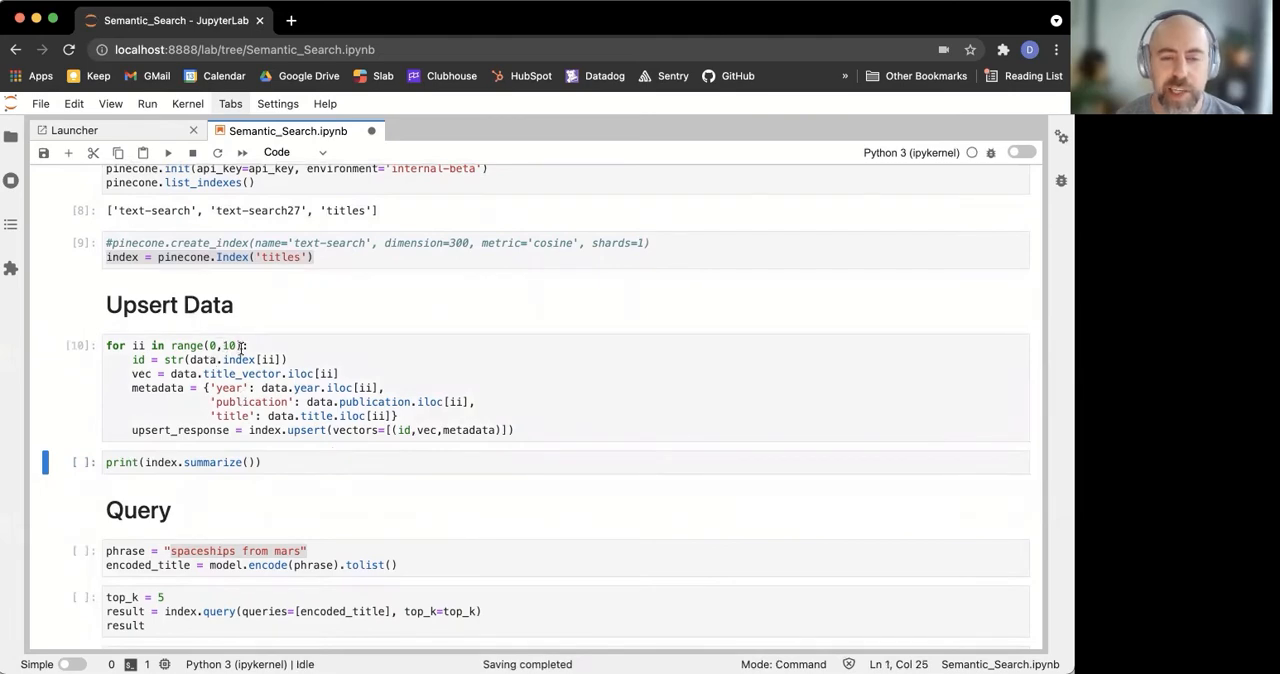
scroll("down", 3)
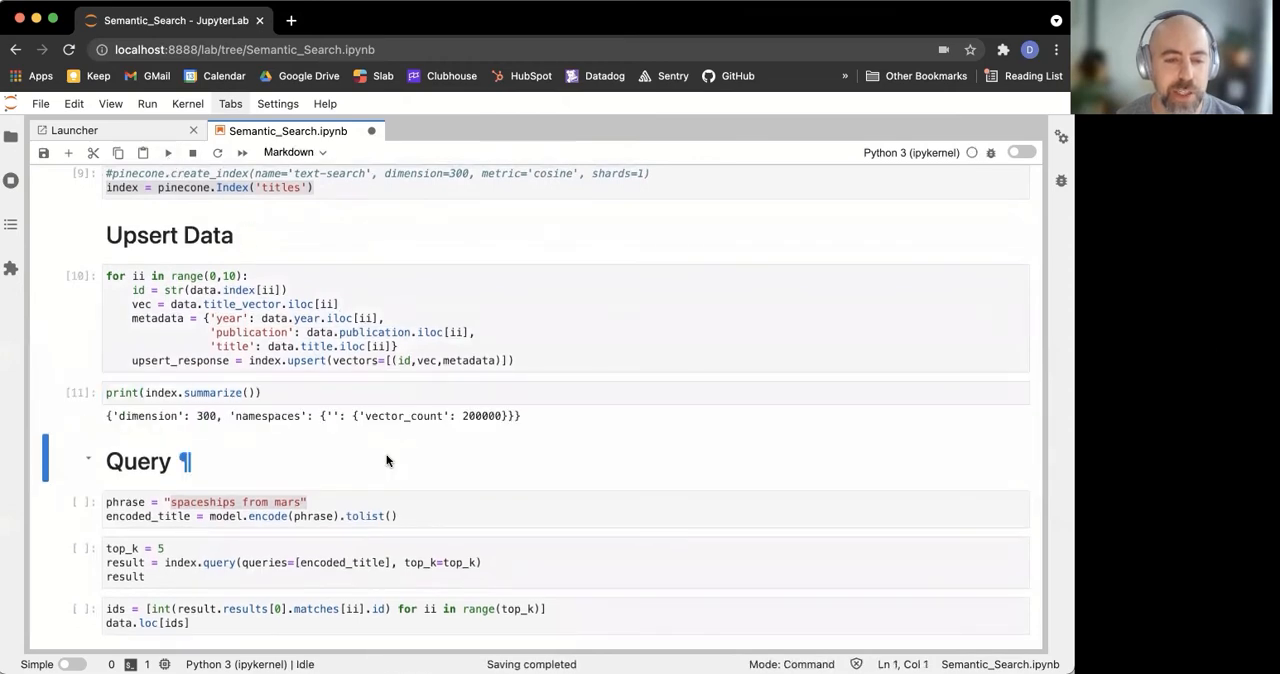
left_click(200, 416)
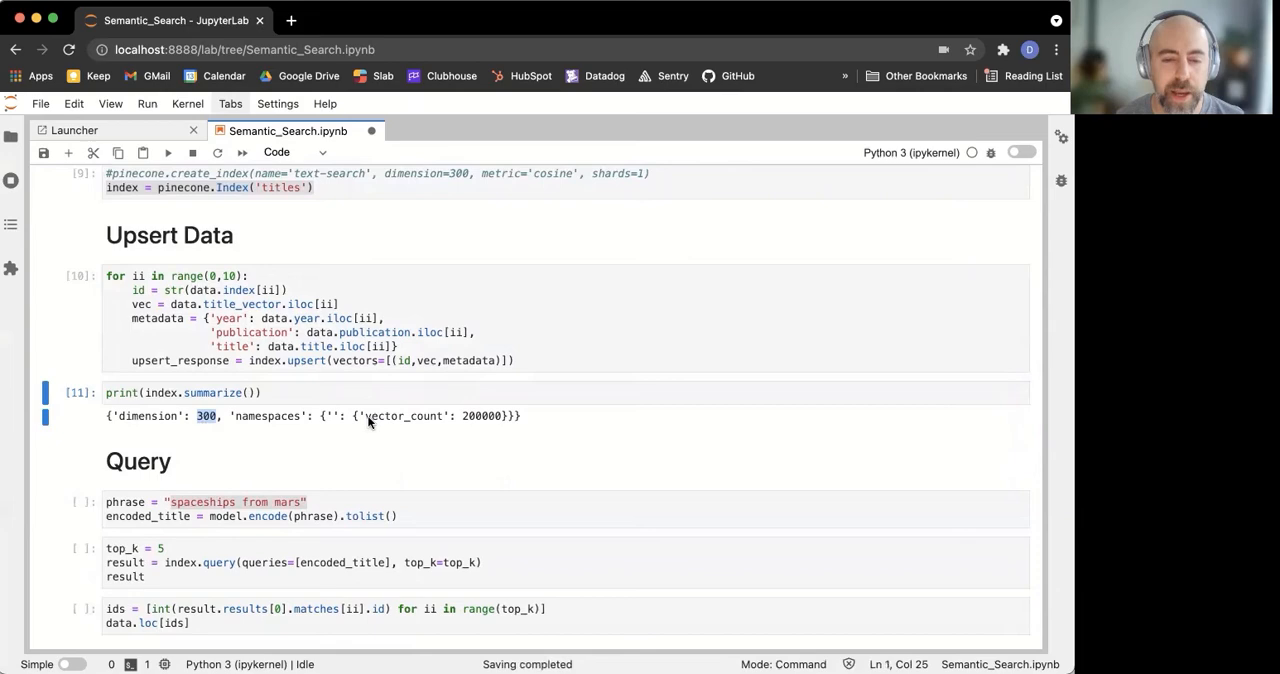
mouse_move(488, 424)
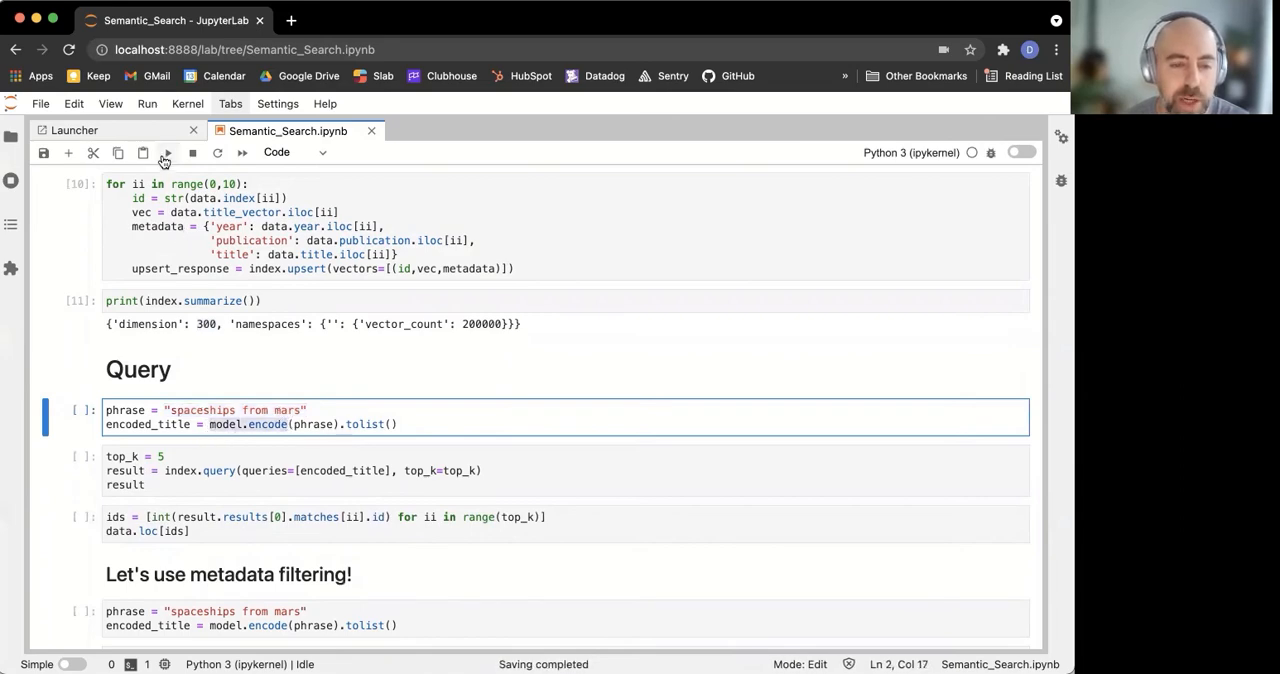
left_click(168, 152)
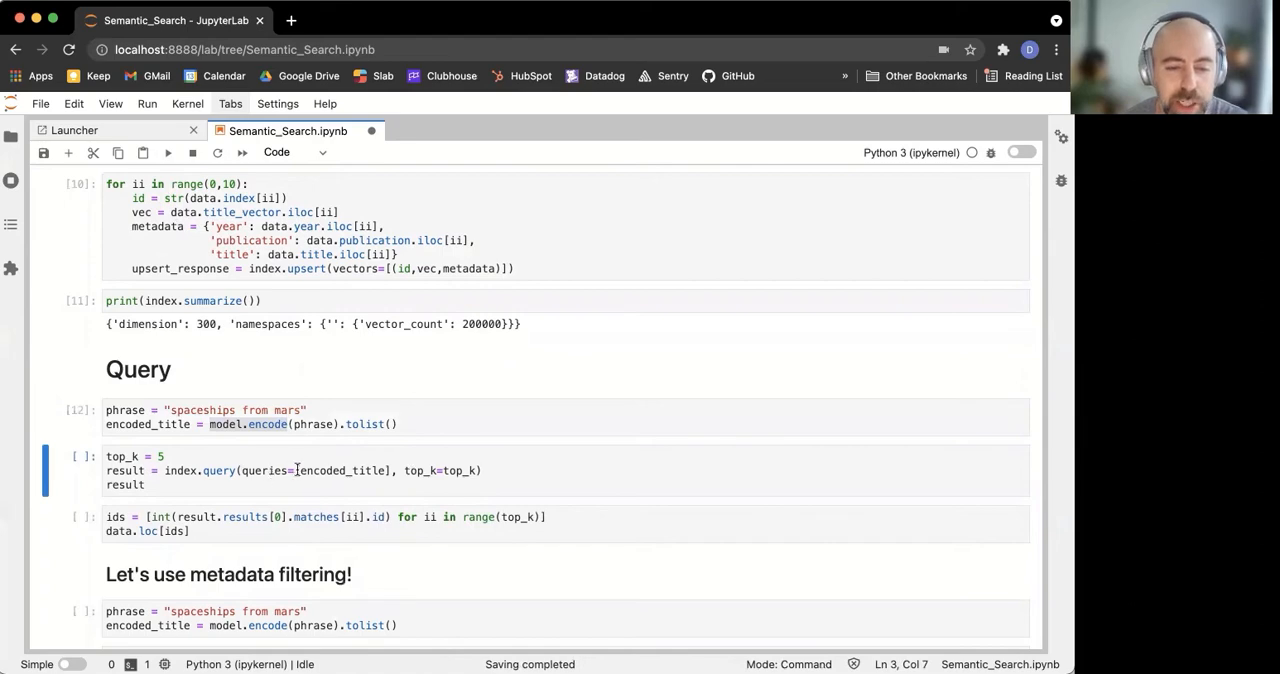
mouse_move(452, 470)
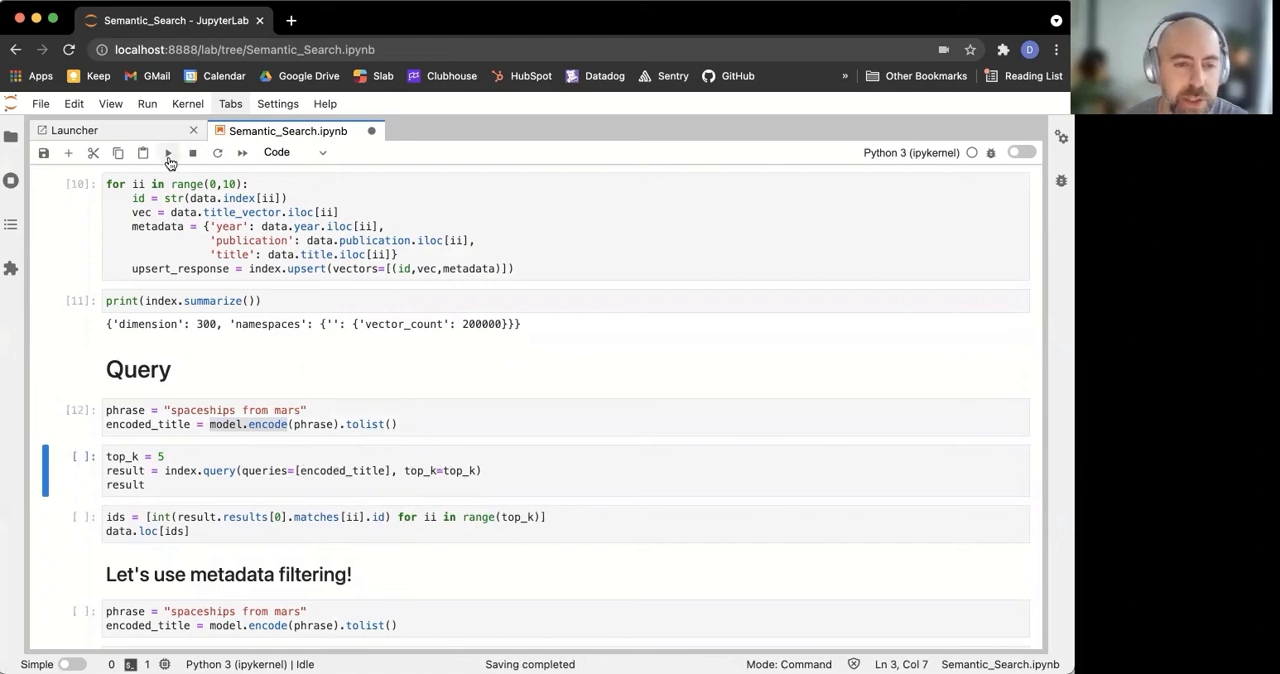
Run the top_k=5 query for the encoded 'spaceships from mars' phrase, printing match IDs and scores.
left_click(168, 152)
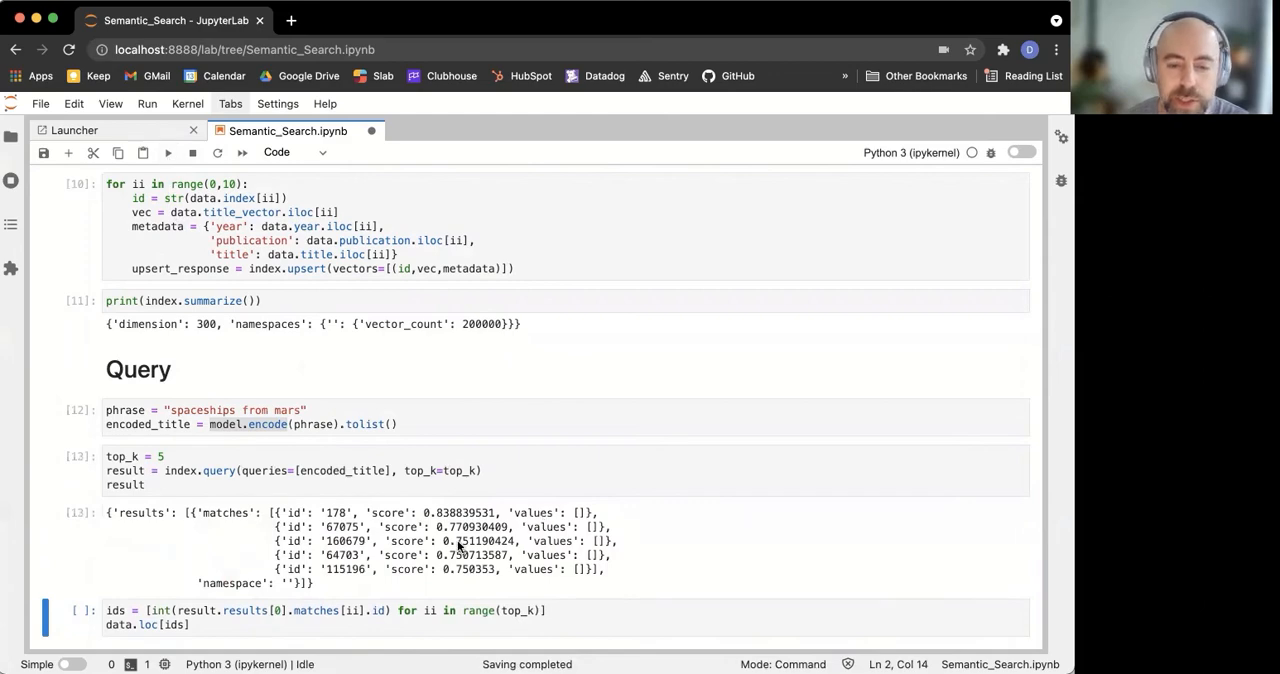
scroll("down", 3)
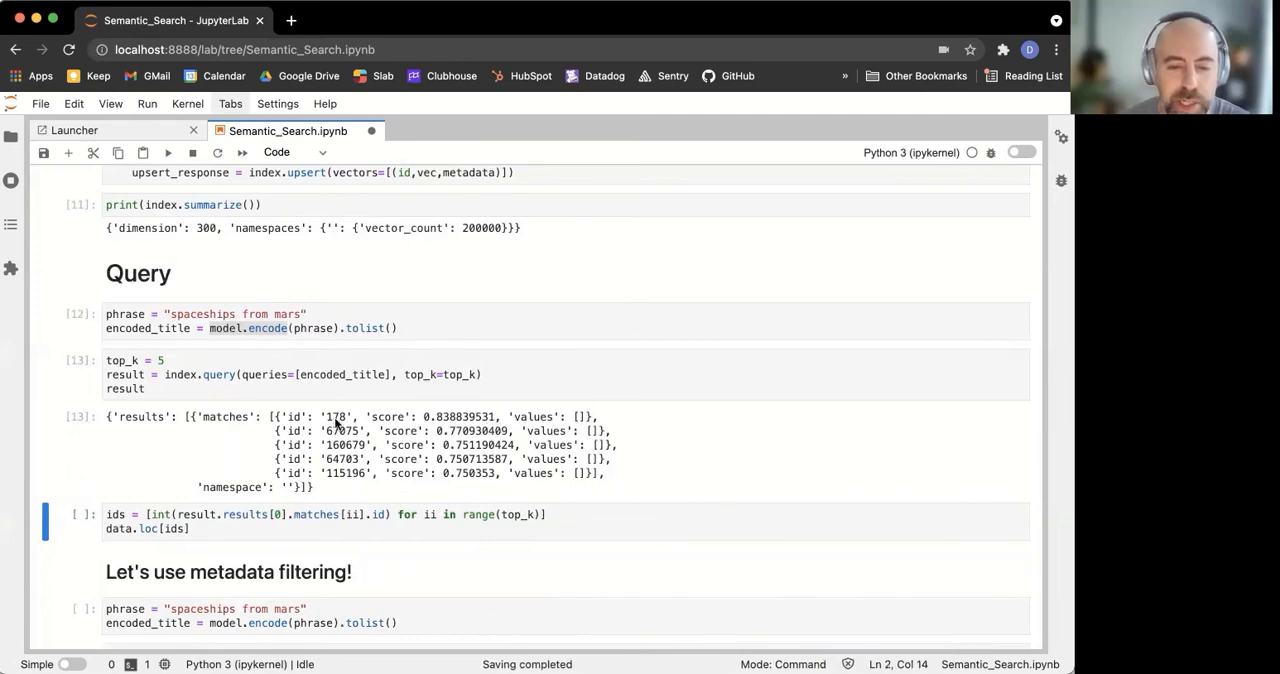
mouse_move(338, 496)
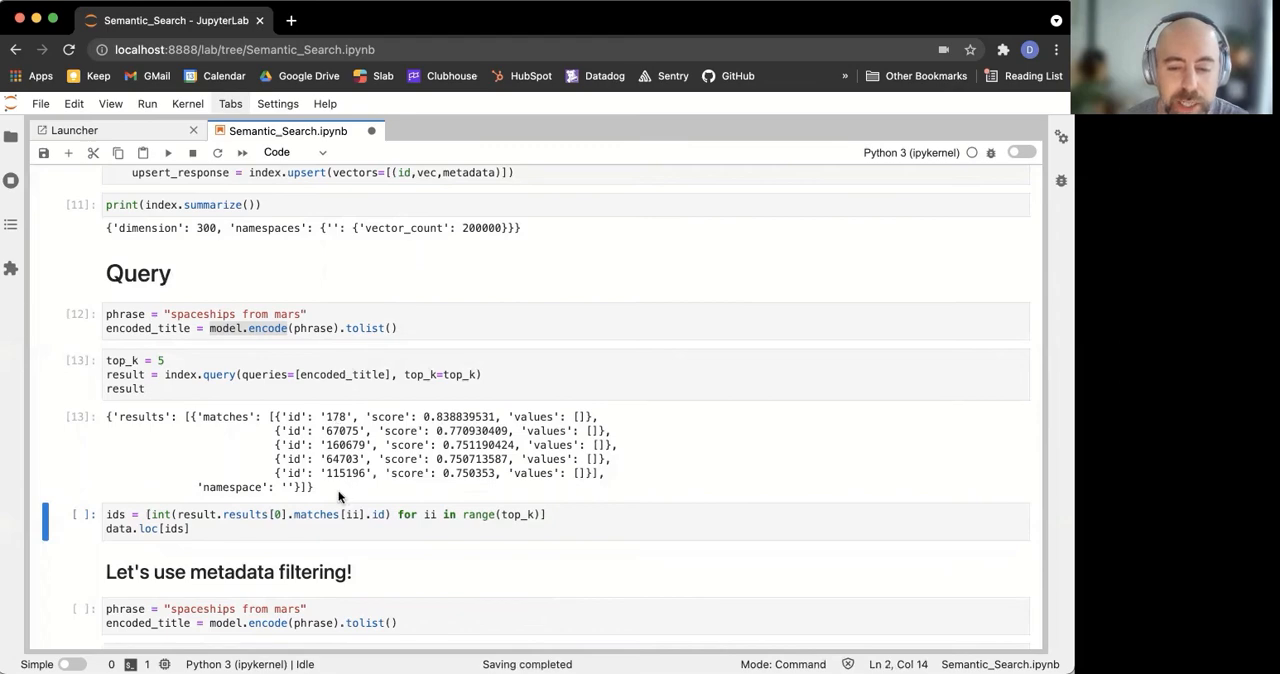
scroll("down", 3)
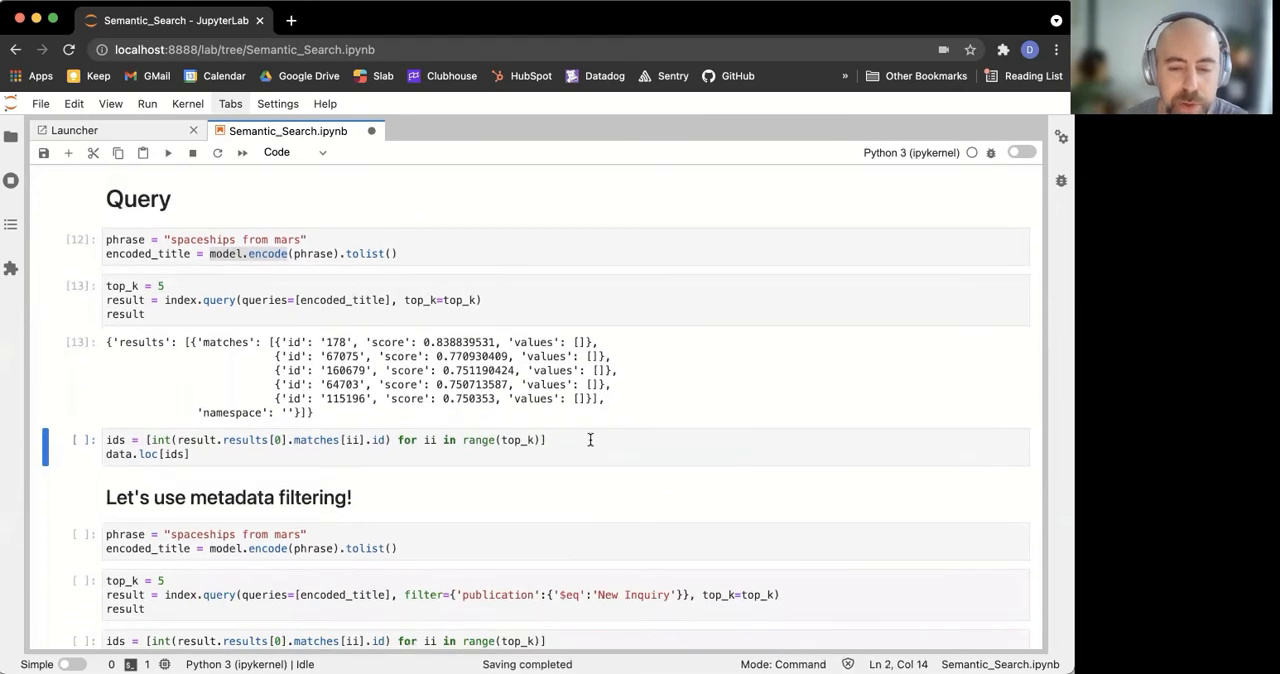
Look up the five matched IDs with data.loc[ids] to list the Mars-related titles.
left_click(456, 440)
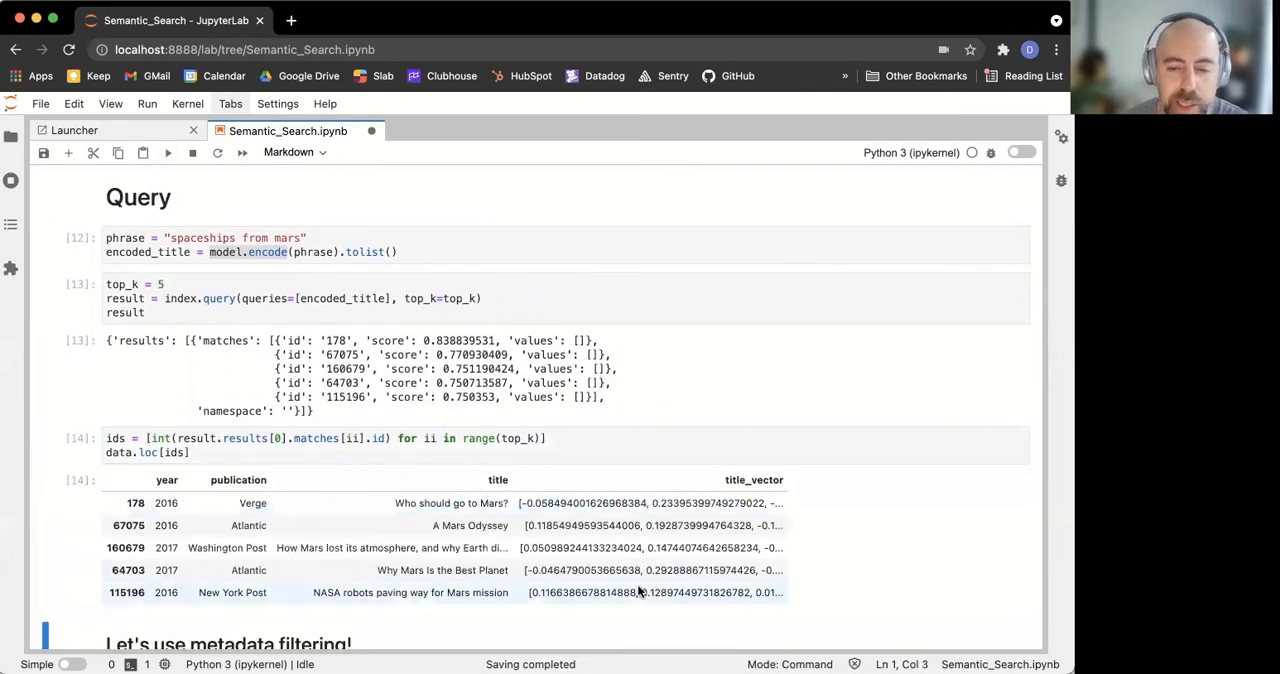
scroll("down", 3)
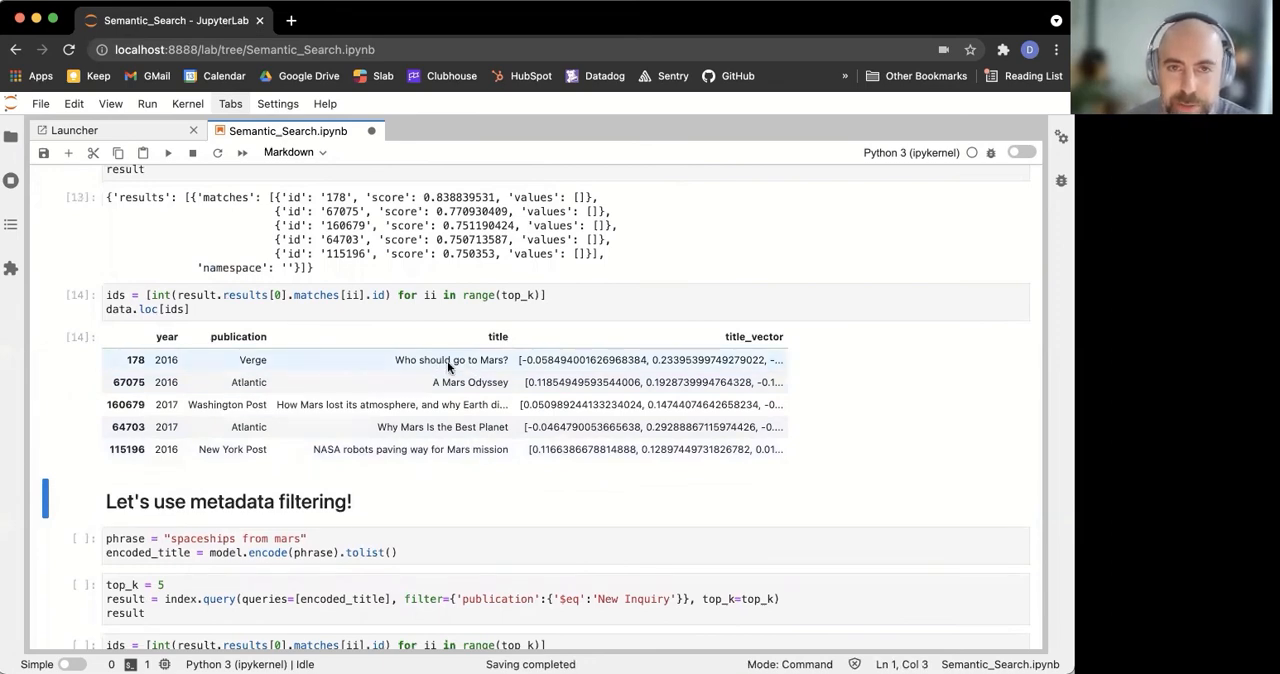
mouse_move(488, 366)
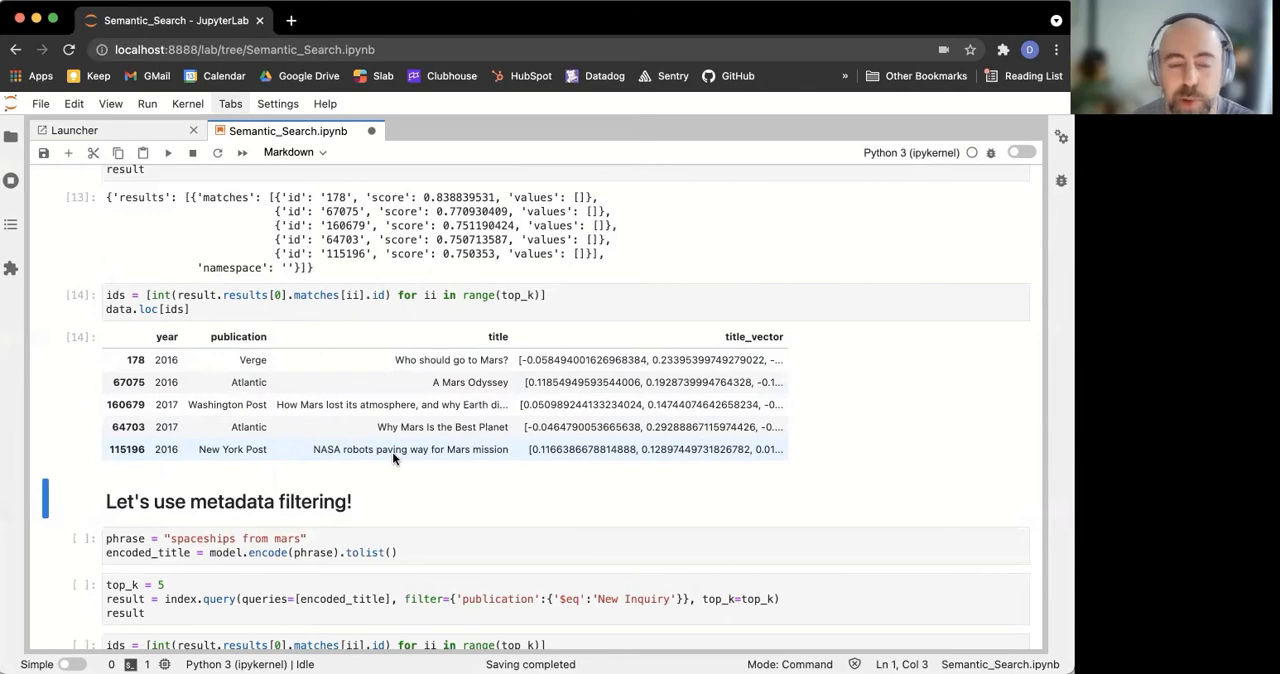
mouse_move(256, 442)
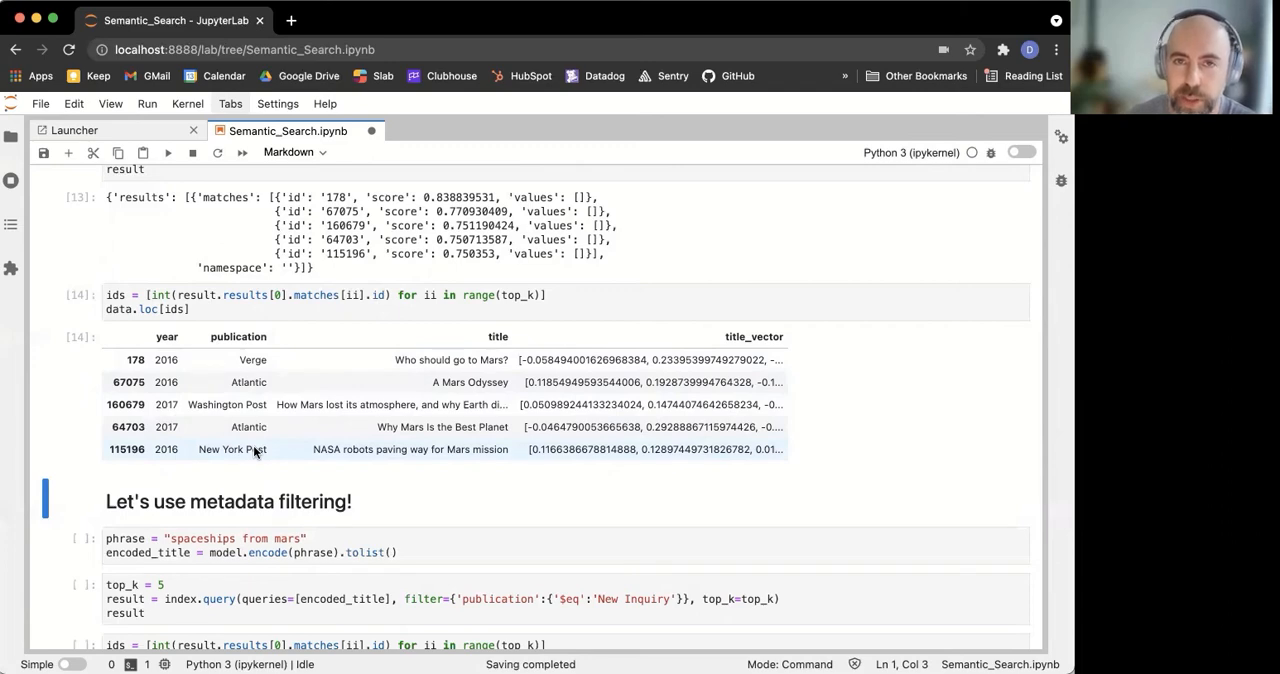
mouse_move(392, 422)
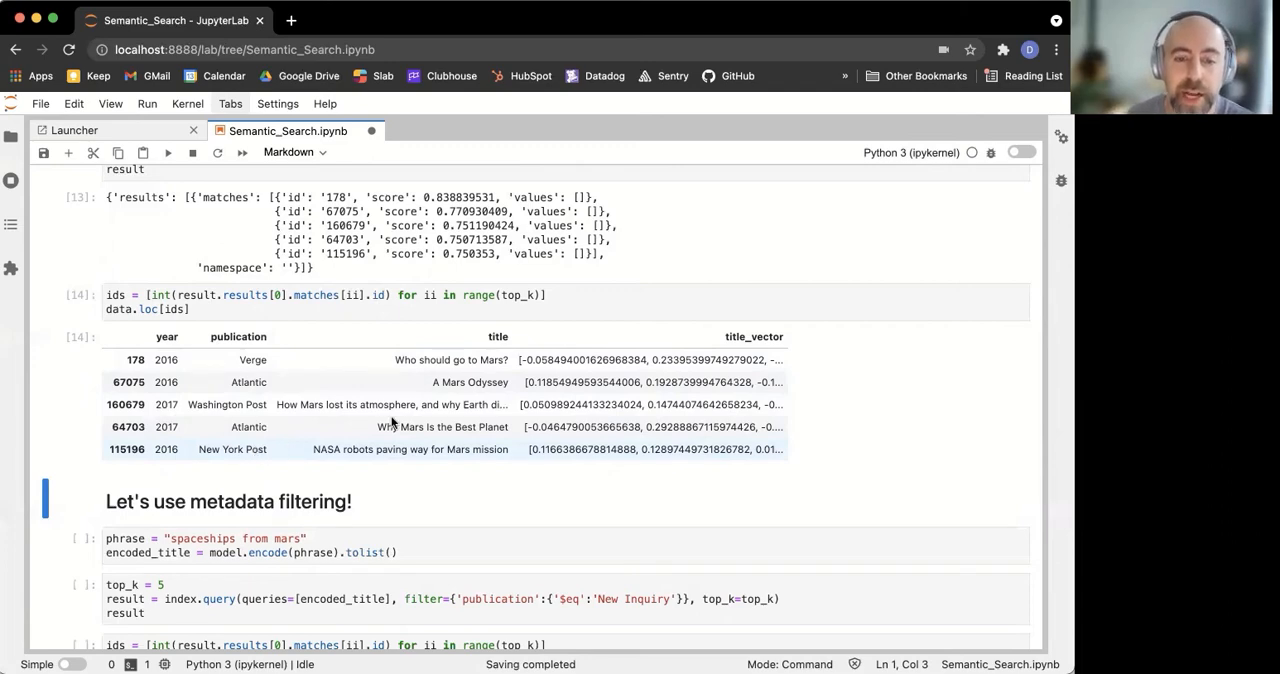
mouse_move(464, 448)
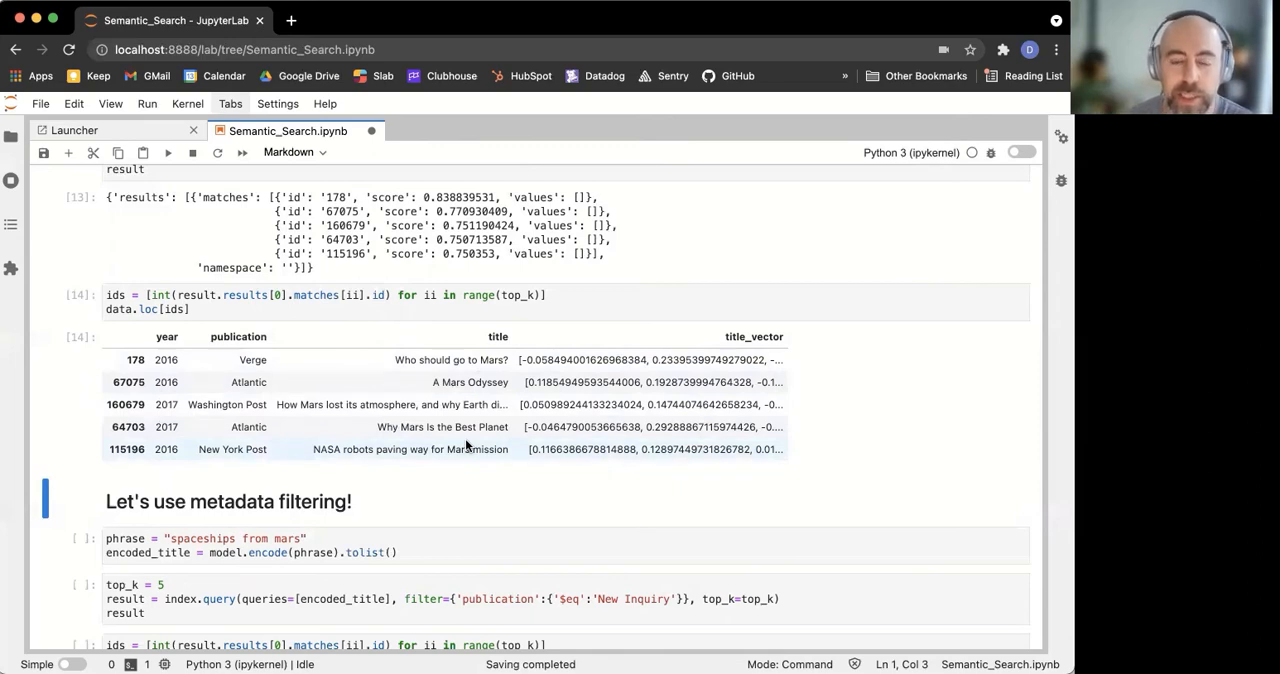
Query with filter publication $eq 'New Inquiry' and display the five matching titles via data.loc[ids].
left_click(440, 552)
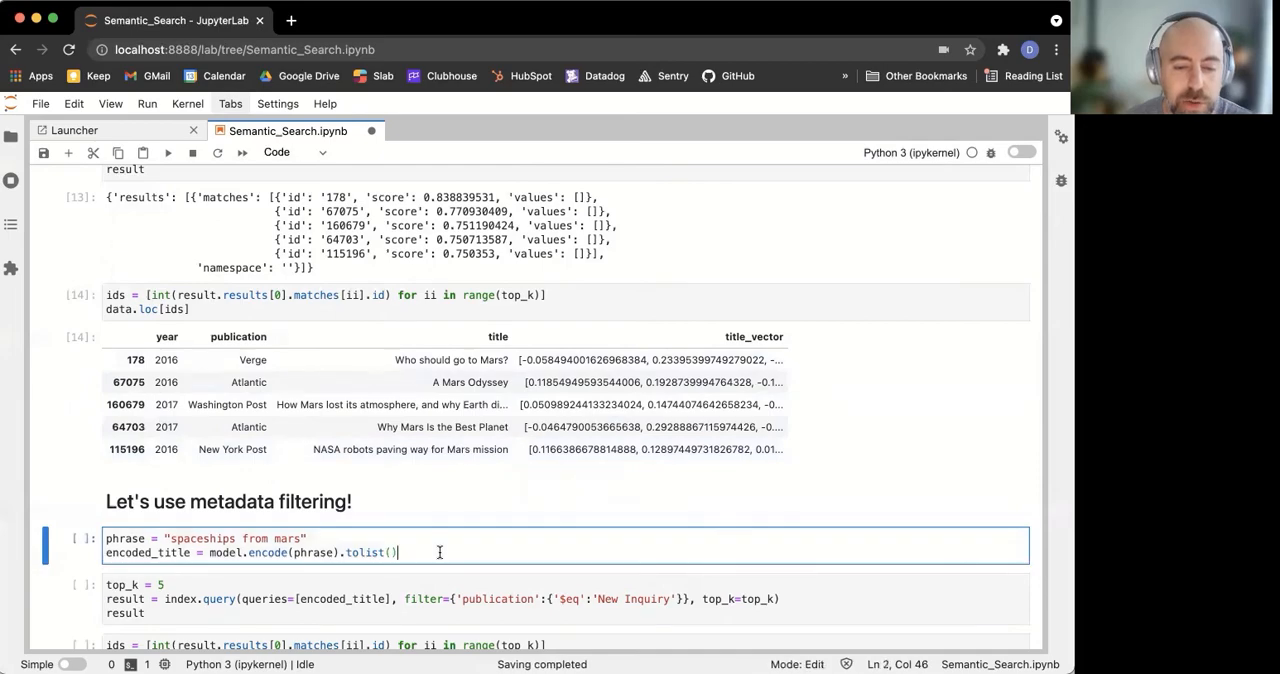
scroll("down", 3)
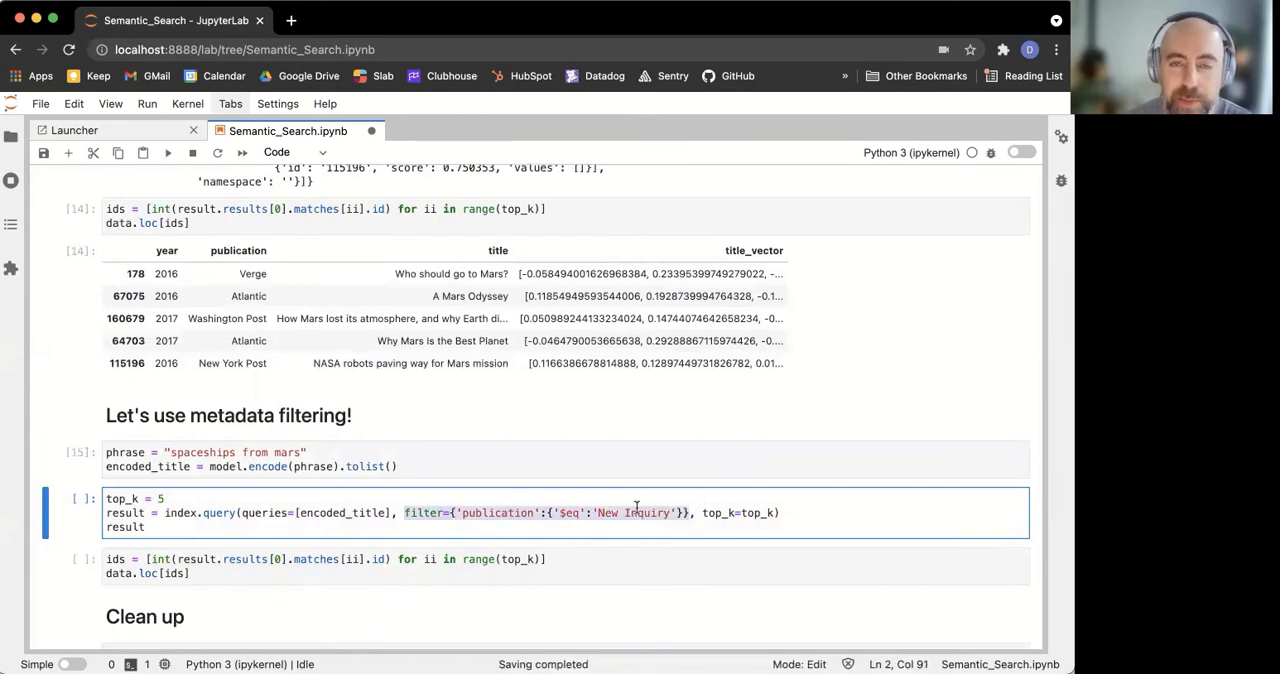
left_click(168, 152)
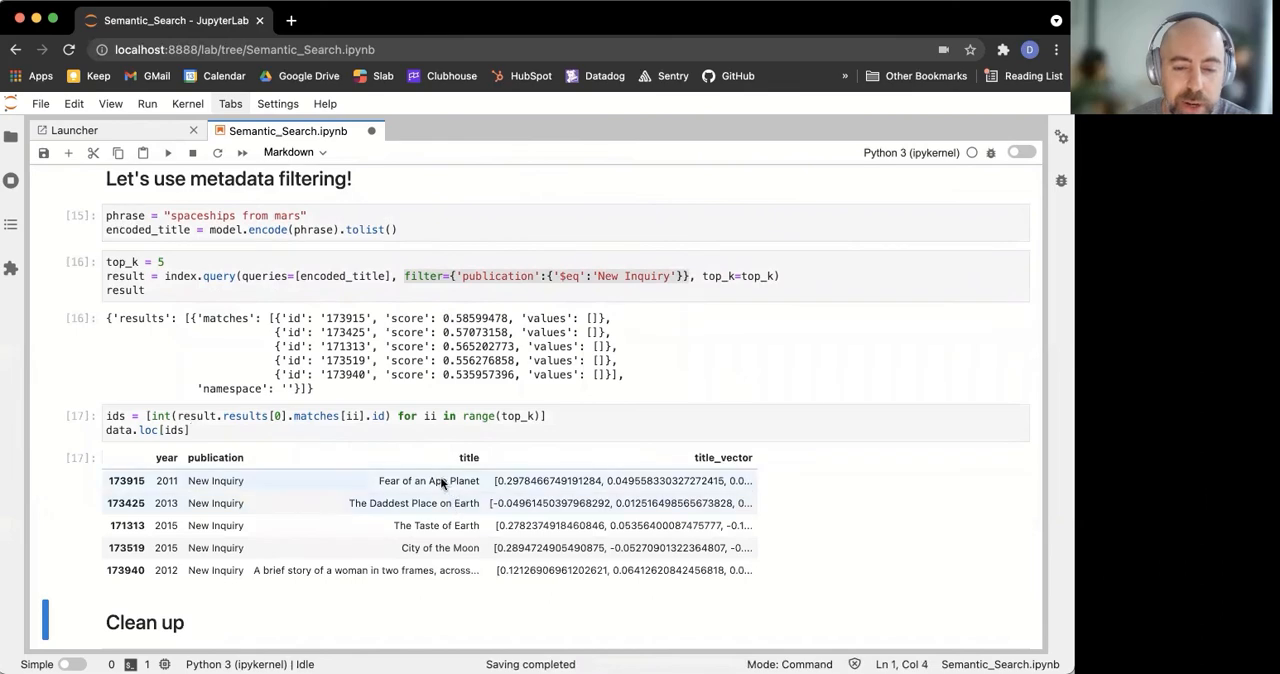
scroll("down", 3)
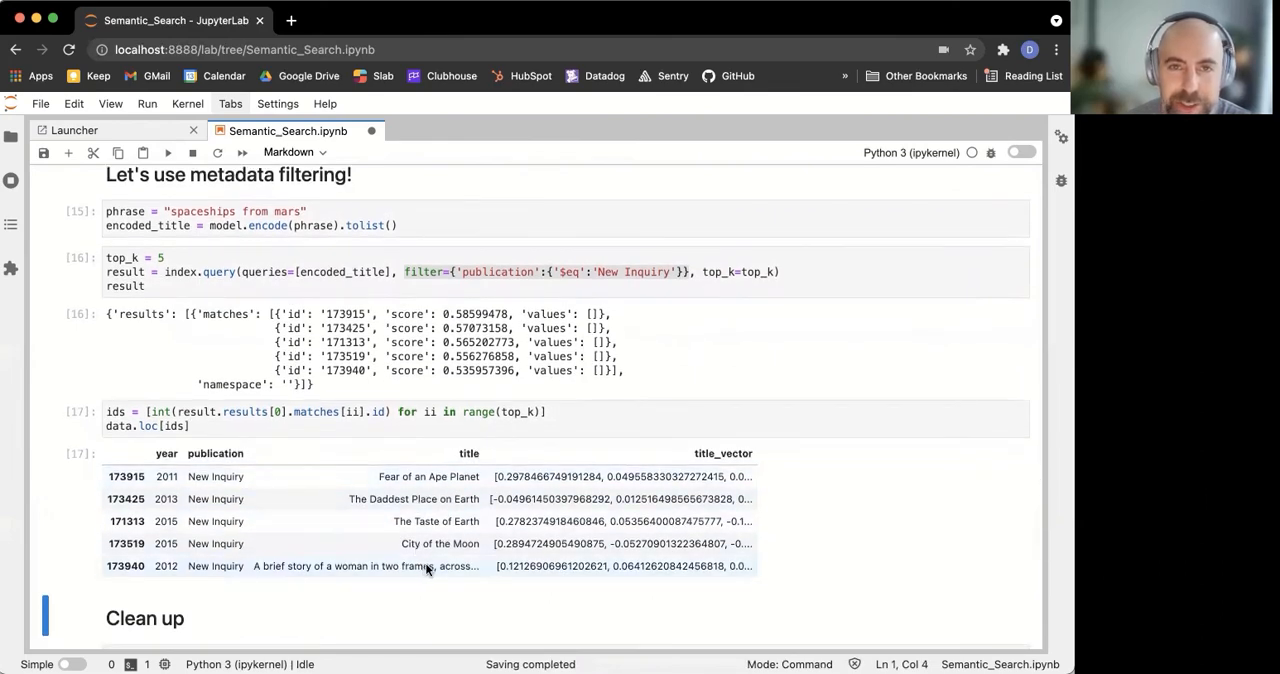
mouse_move(230, 564)
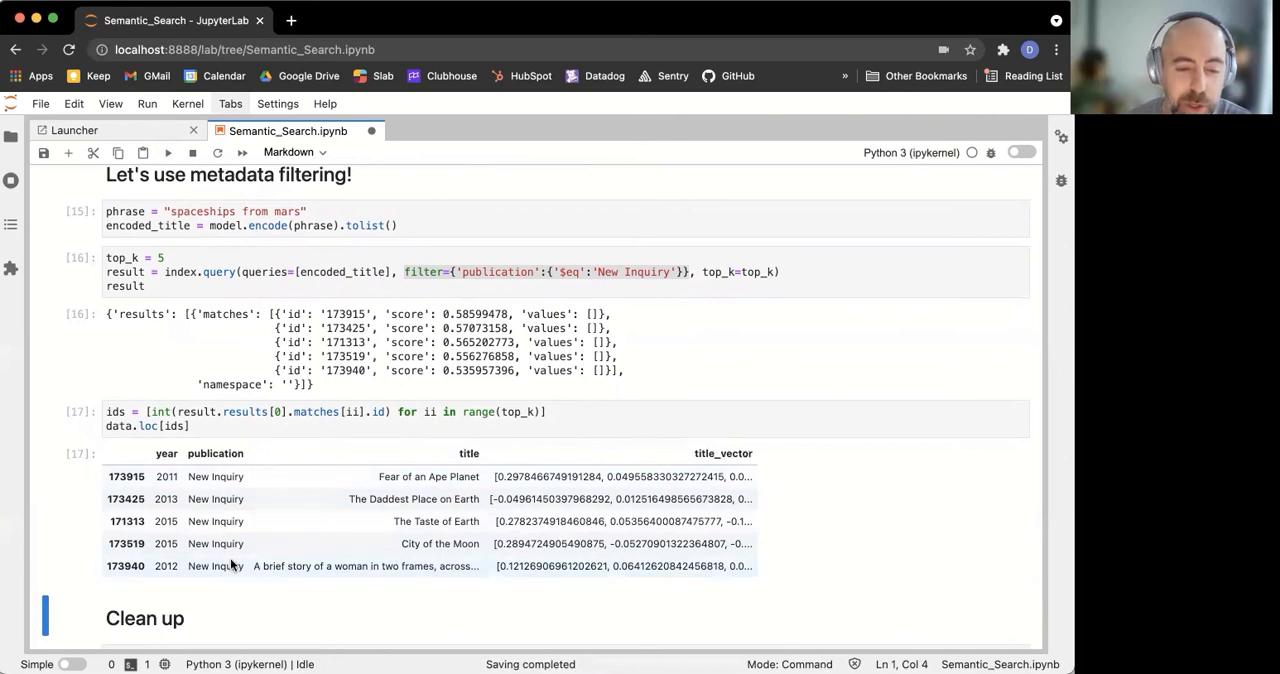
mouse_move(232, 568)
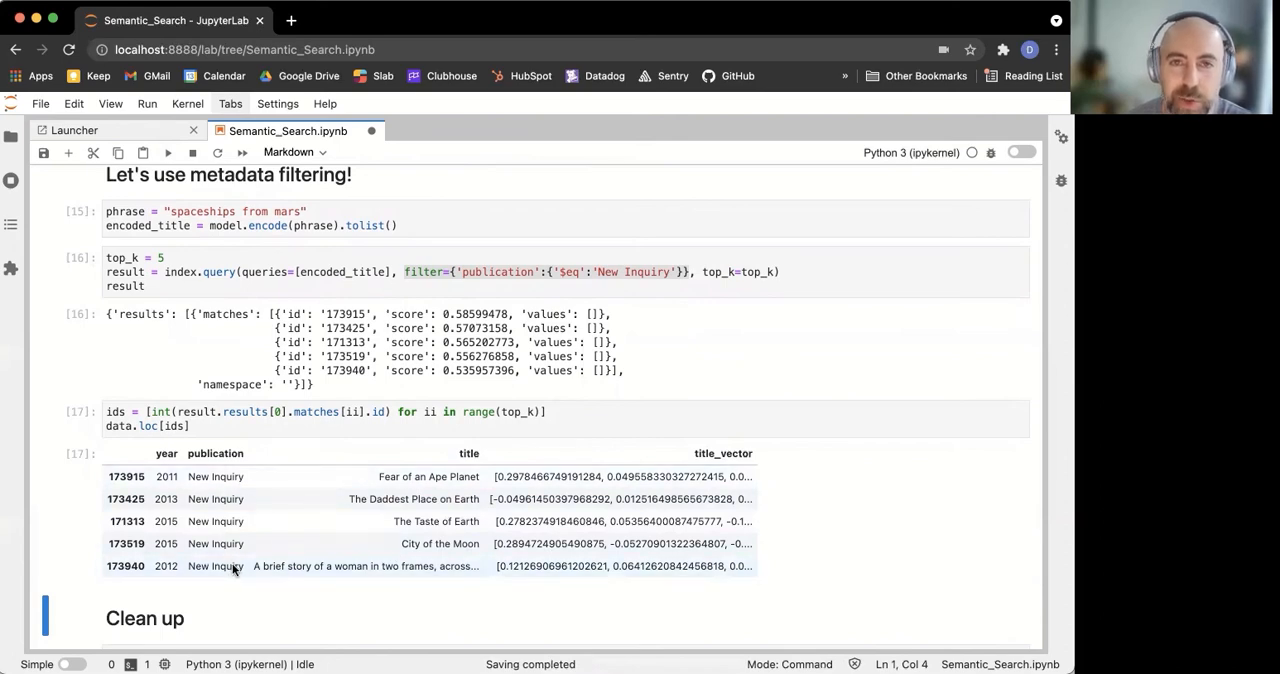
mouse_move(484, 524)
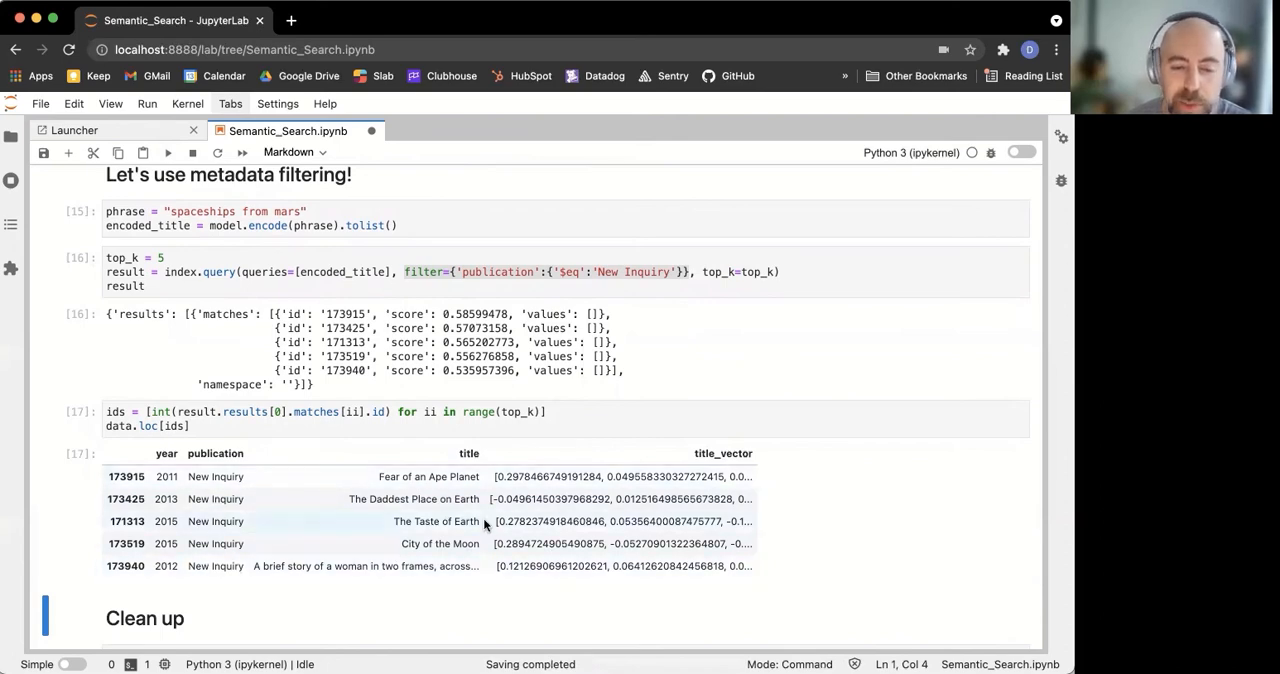
mouse_move(546, 584)
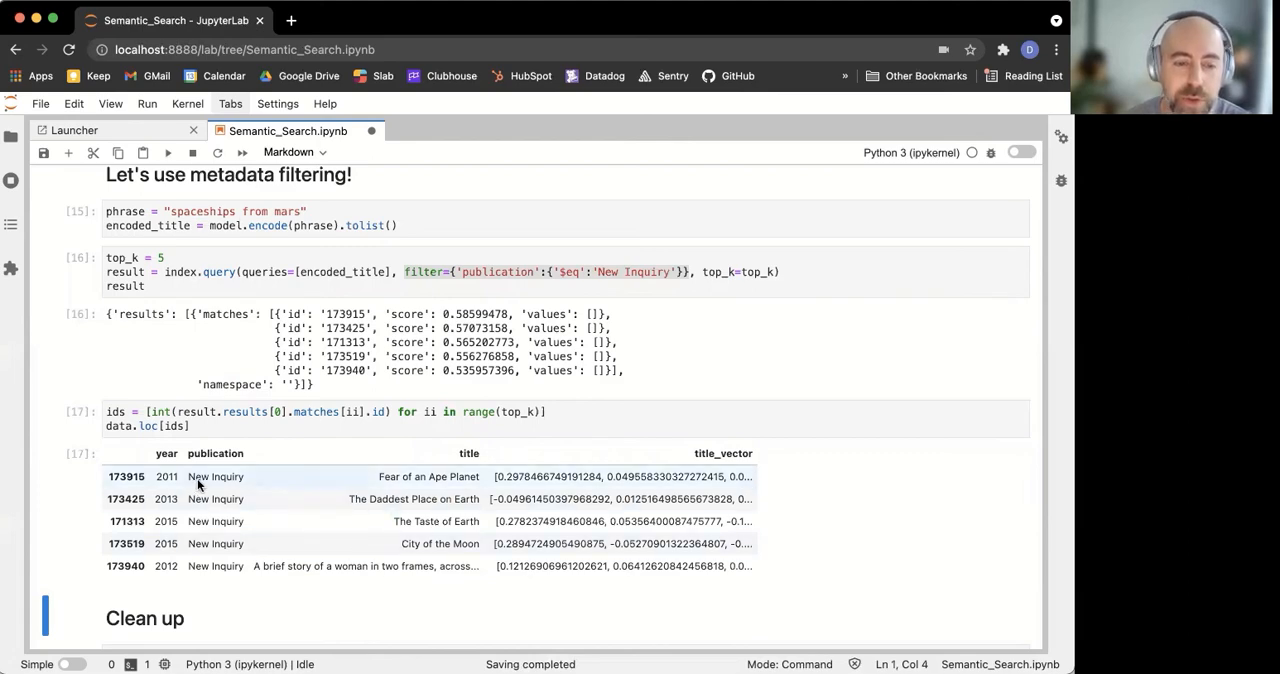
mouse_move(214, 544)
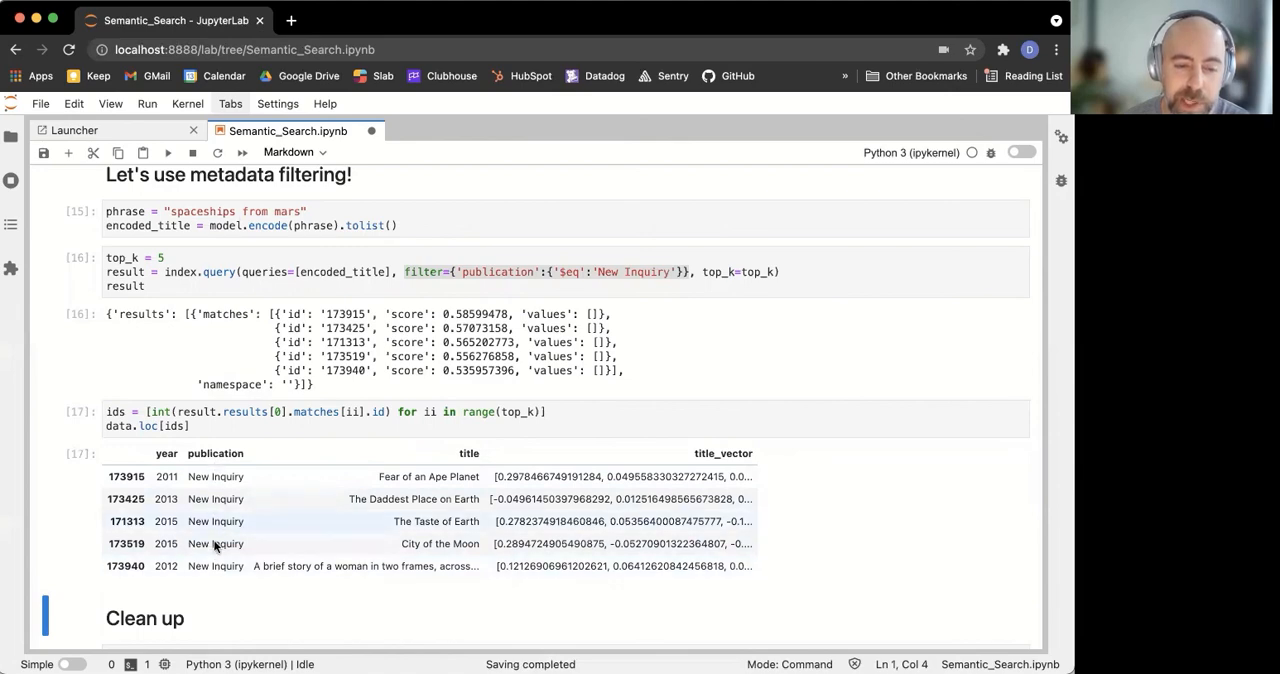
mouse_move(216, 566)
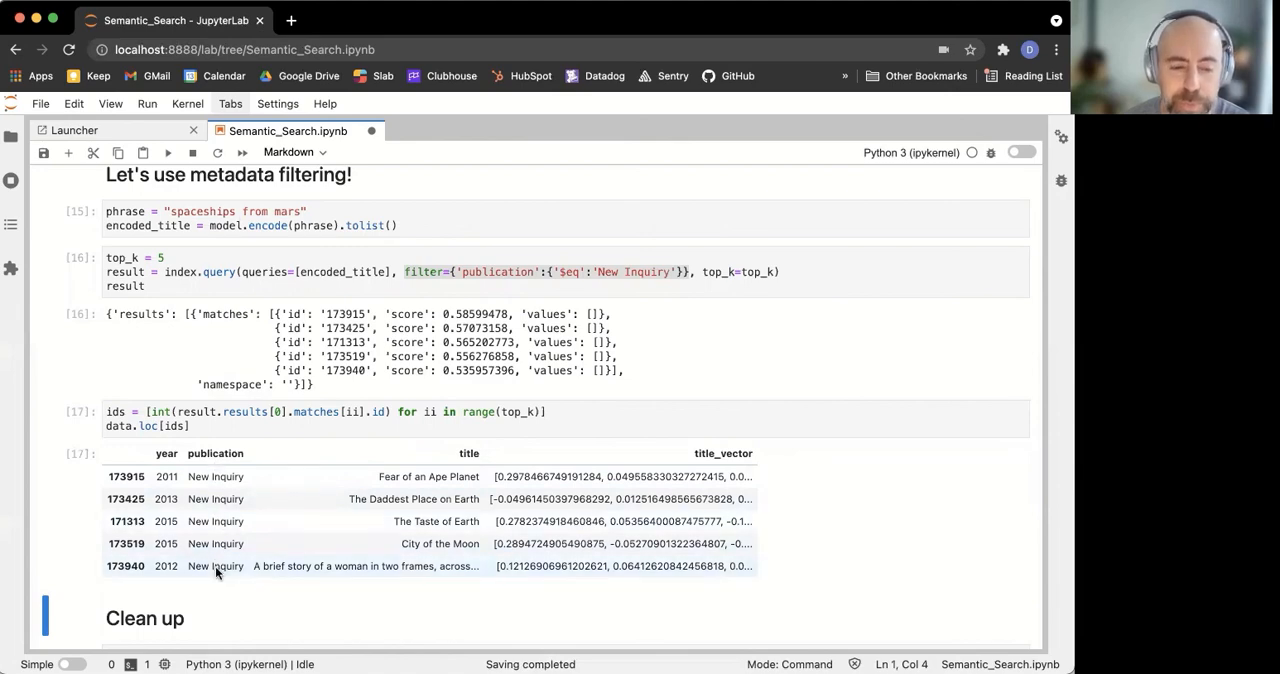